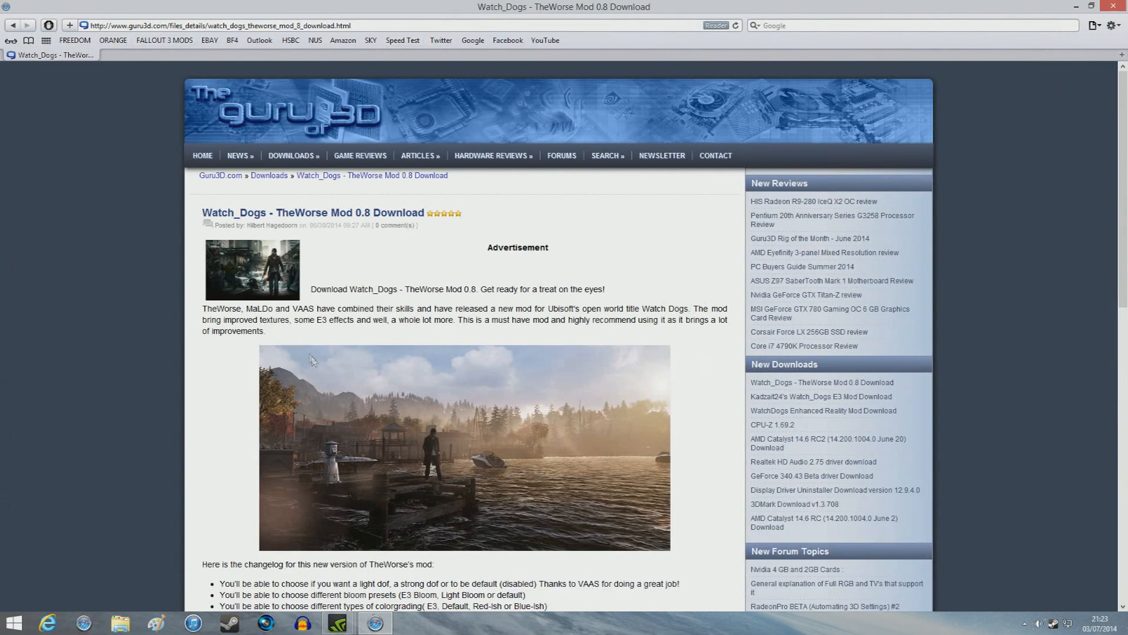
- Scroll the Guru3D TheWorse Mod 0.8 page past the changelog and installation notes to Download Locations
{"action": "scroll", "scroll_direction": "down", "scroll_amount": 3}
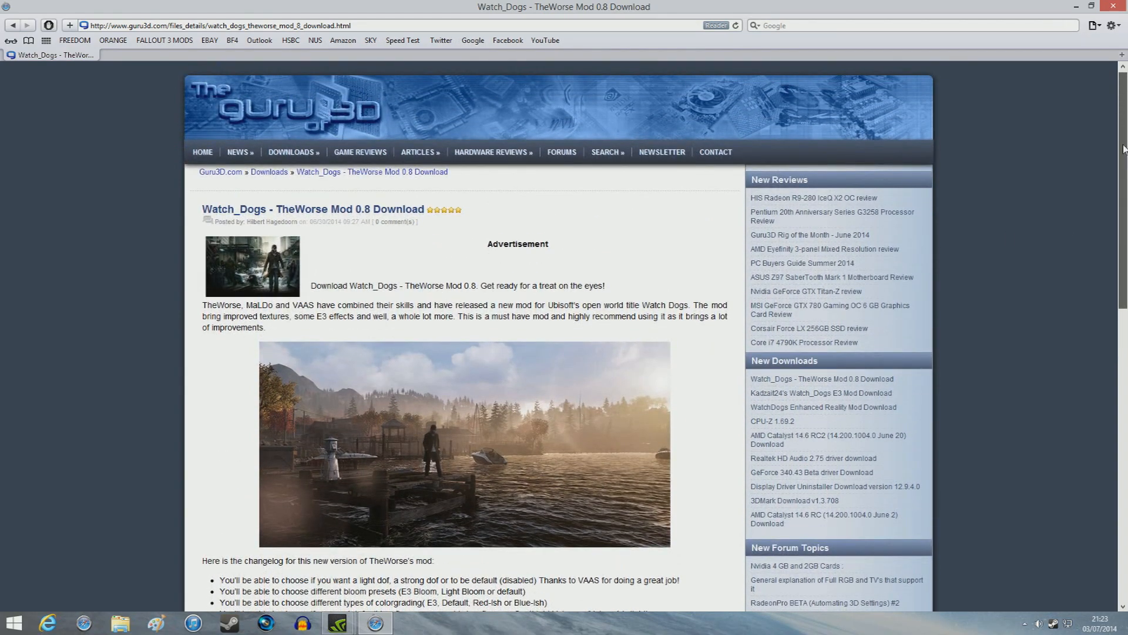
{"action": "scroll", "scroll_direction": "down", "scroll_amount": 3}
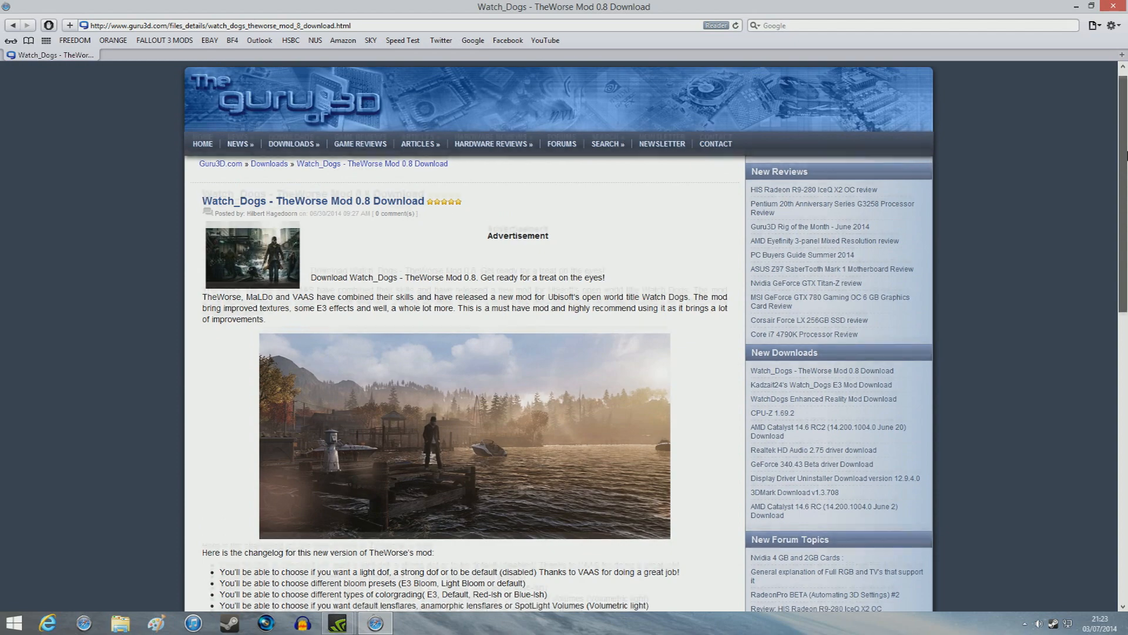
{"action": "scroll", "scroll_direction": "down", "scroll_amount": 3}
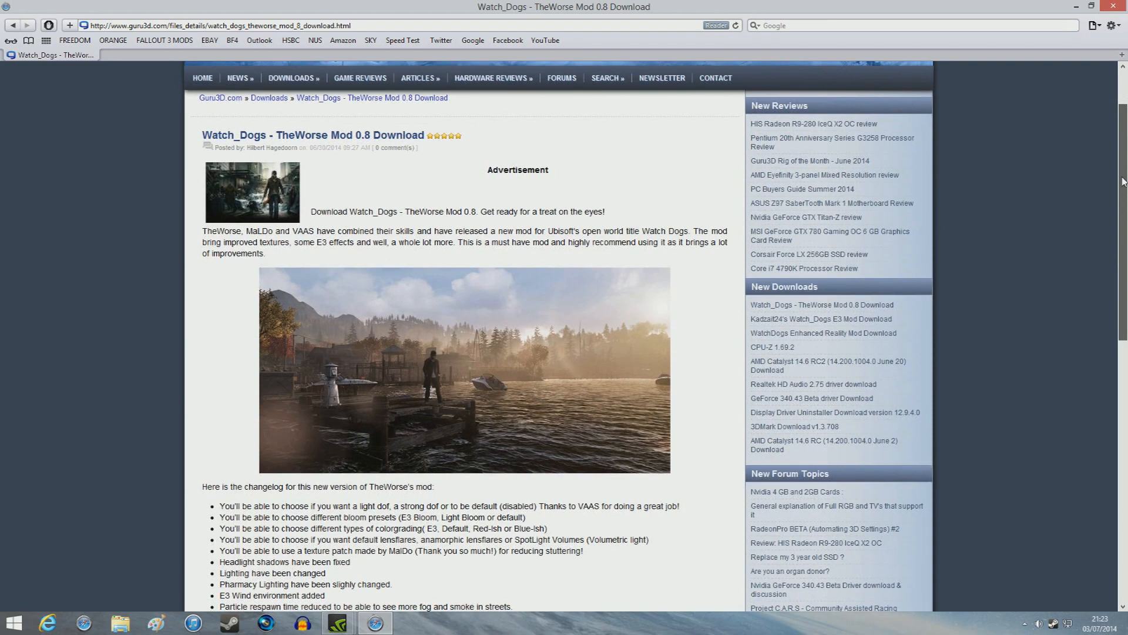
{"action": "scroll", "scroll_direction": "down", "scroll_amount": 3}
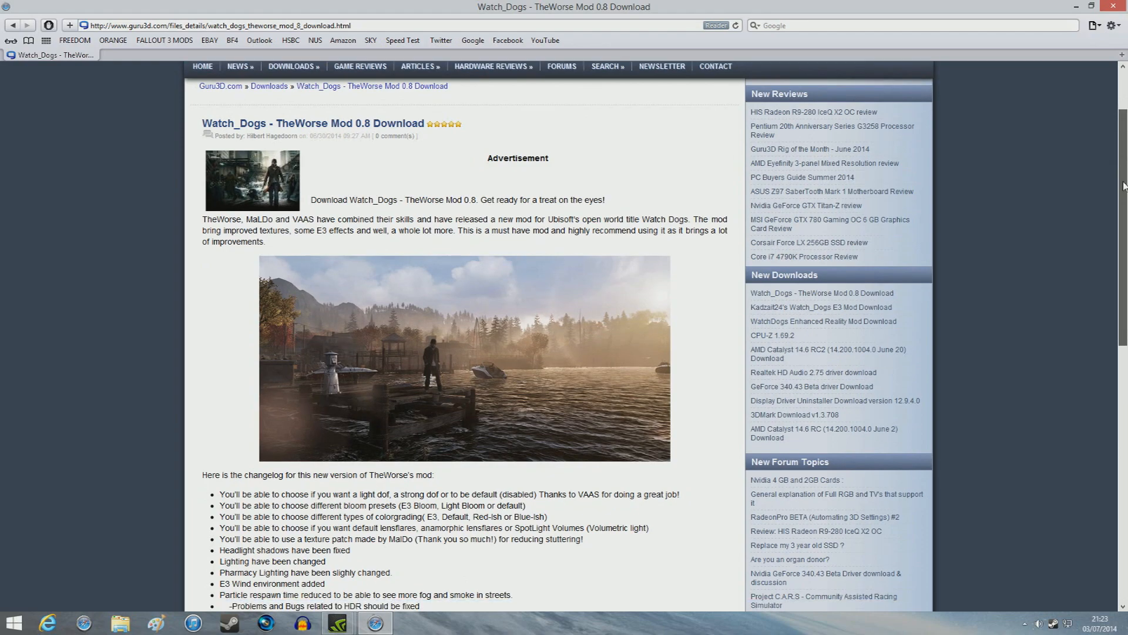
{"action": "scroll", "scroll_direction": "down", "scroll_amount": 3}
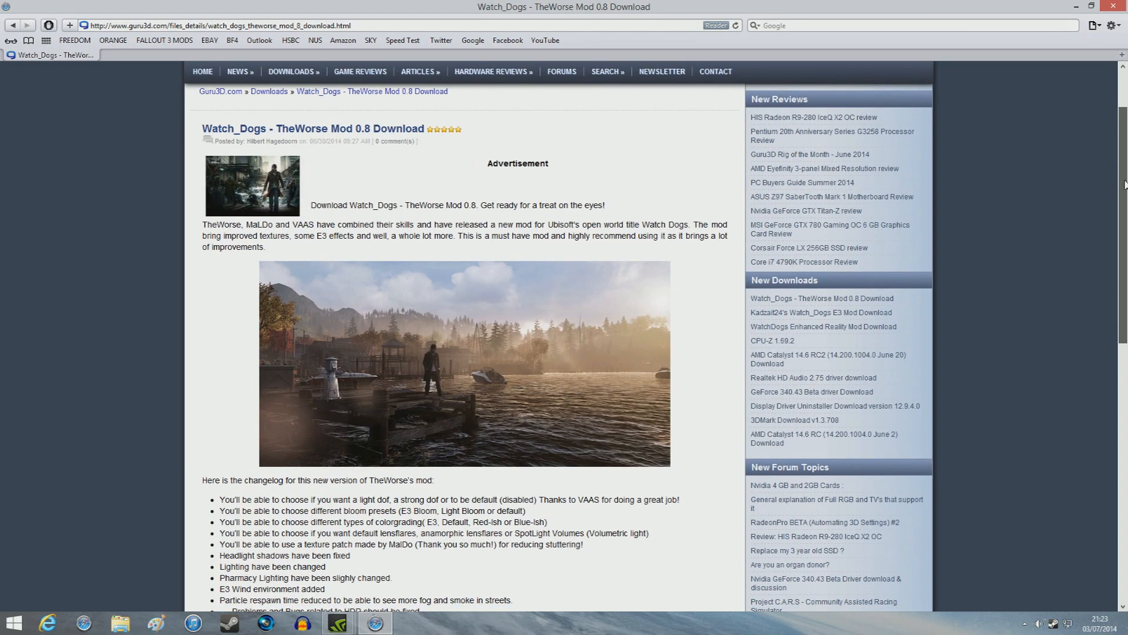
{"action": "scroll", "scroll_direction": "down", "scroll_amount": 3}
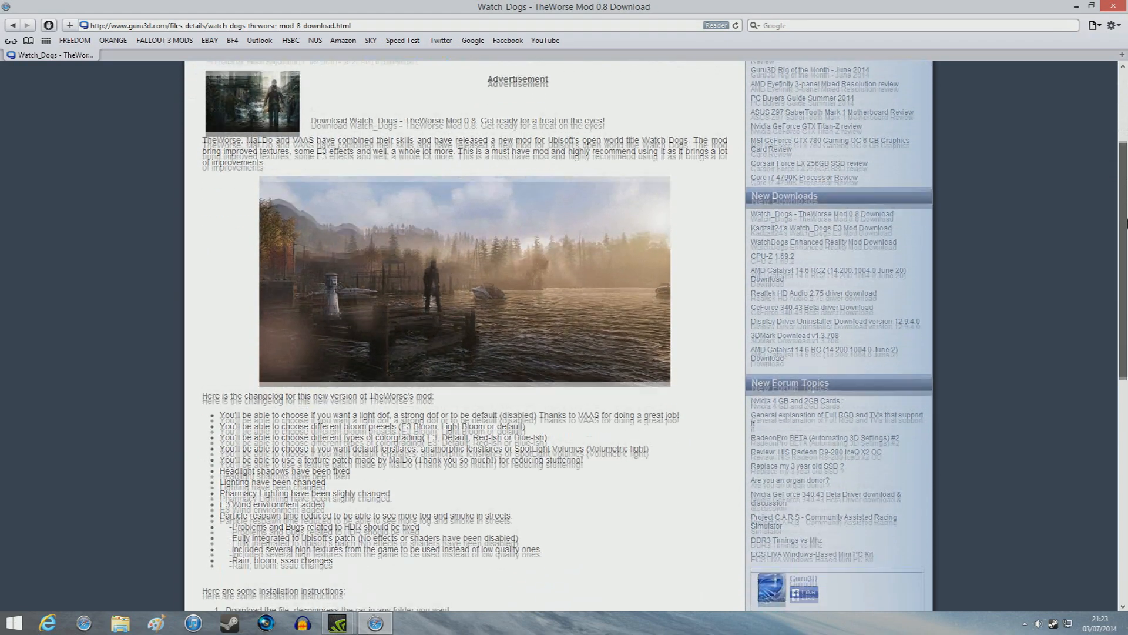
{"action": "scroll", "scroll_direction": "down", "scroll_amount": 3}
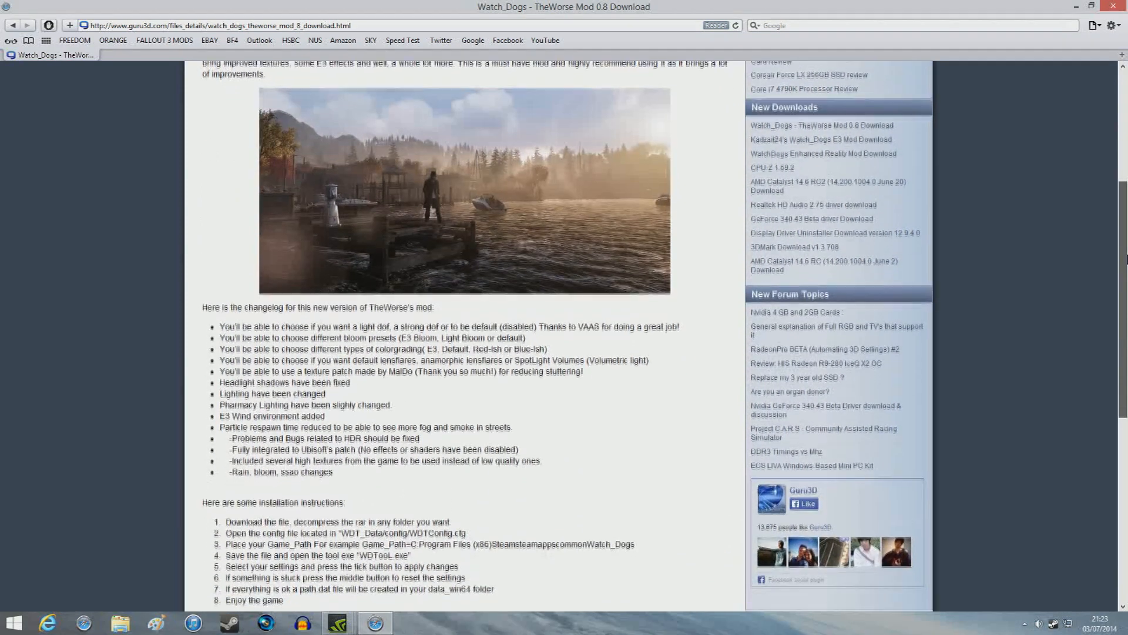
{"action": "scroll", "scroll_direction": "down", "scroll_amount": 3}
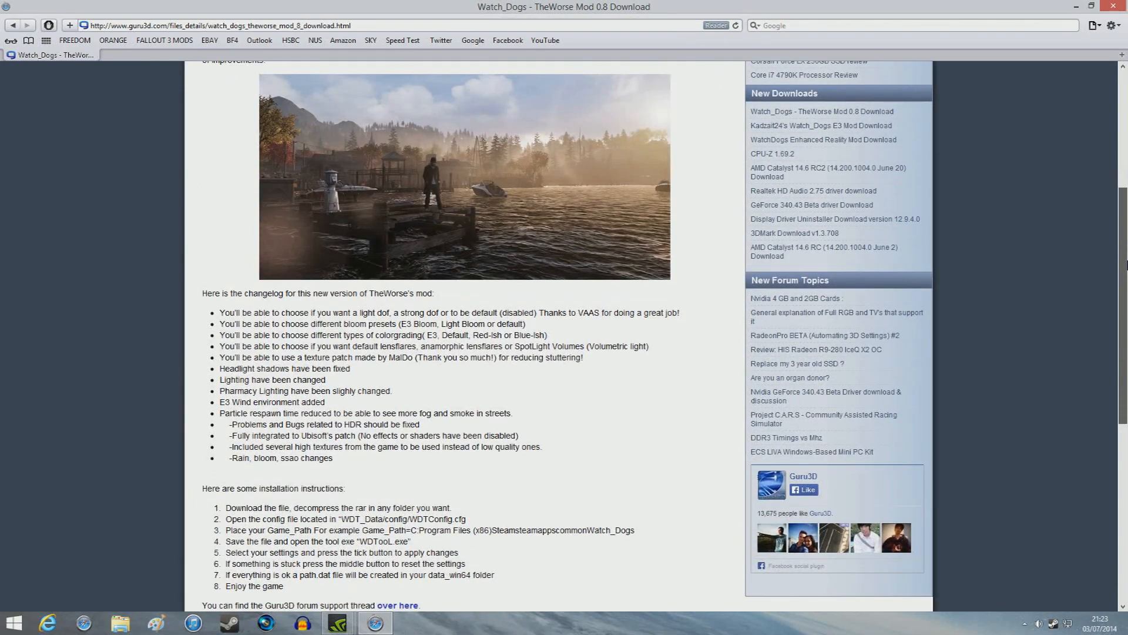
{"action": "mouse_move", "coordinate": [199, 426]}
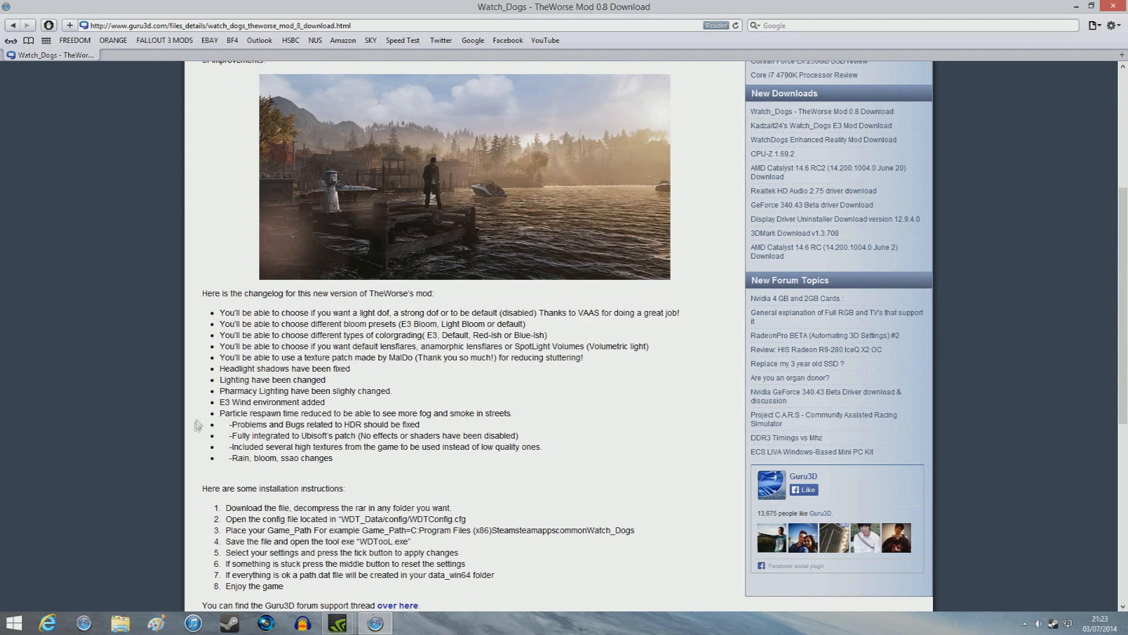
{"action": "mouse_move", "coordinate": [344, 478]}
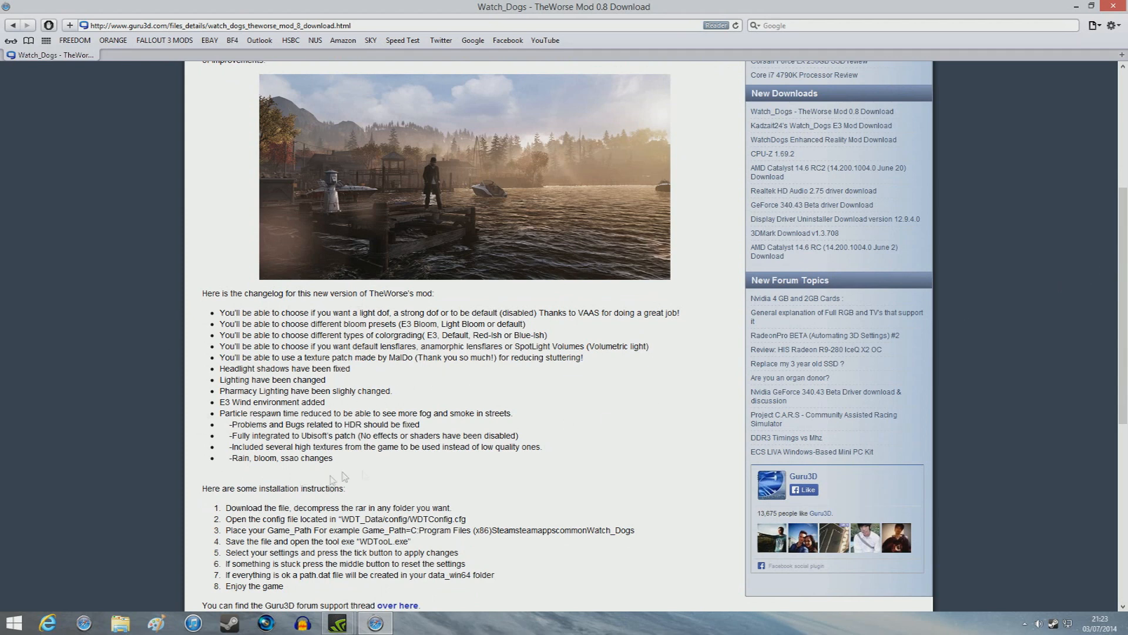
{"action": "mouse_move", "coordinate": [352, 474]}
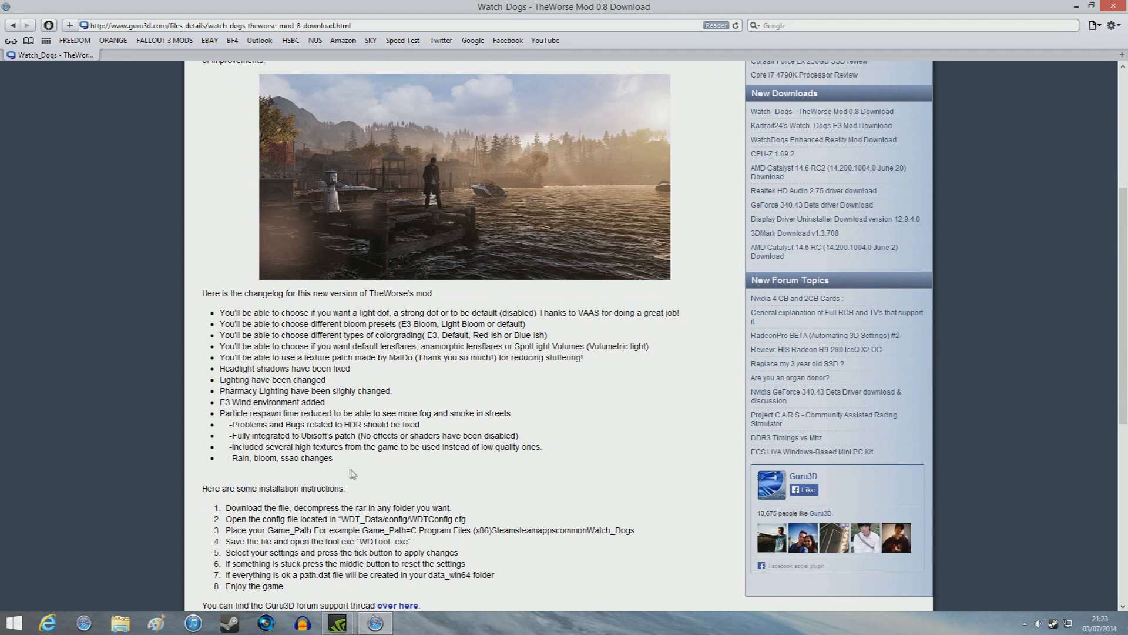
{"action": "mouse_move", "coordinate": [397, 410]}
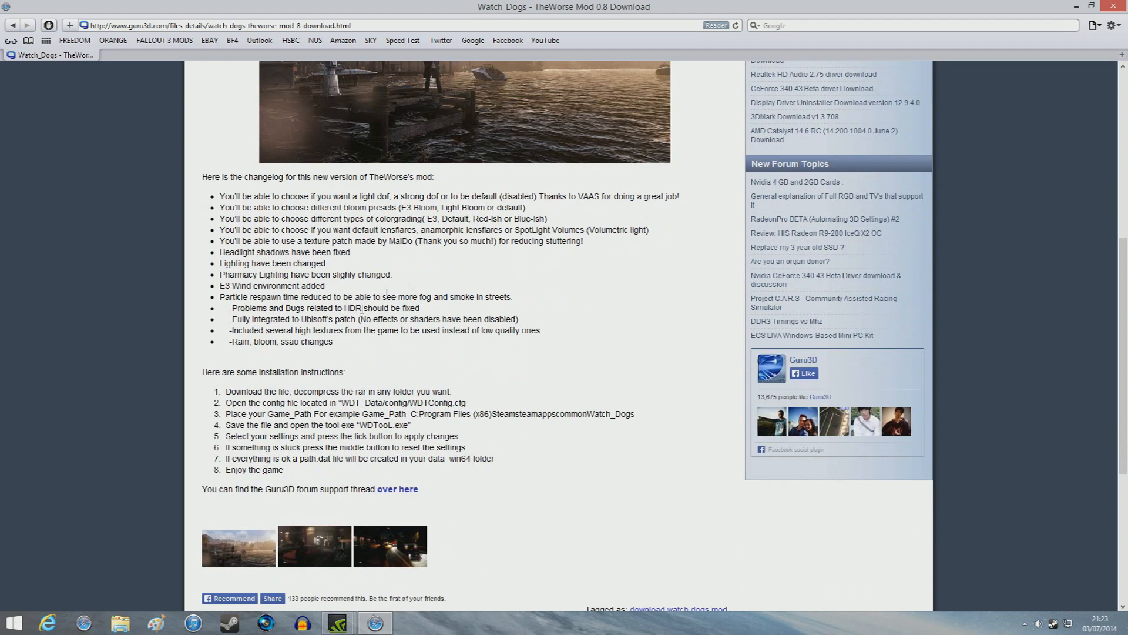
{"action": "scroll", "scroll_direction": "down", "scroll_amount": 3}
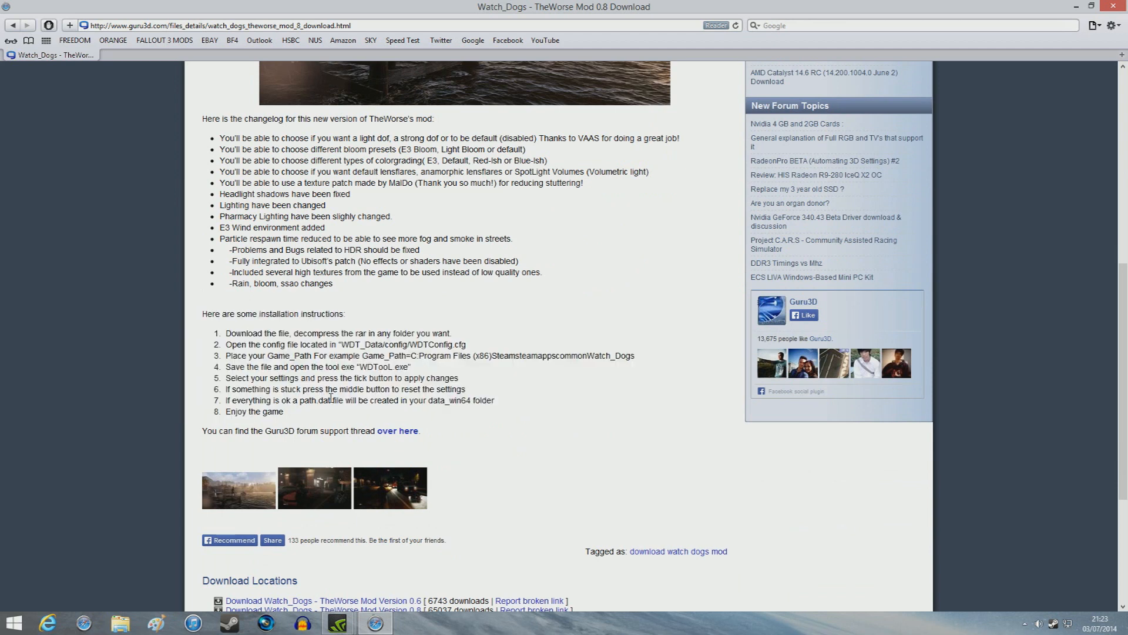
{"action": "mouse_move", "coordinate": [632, 438]}
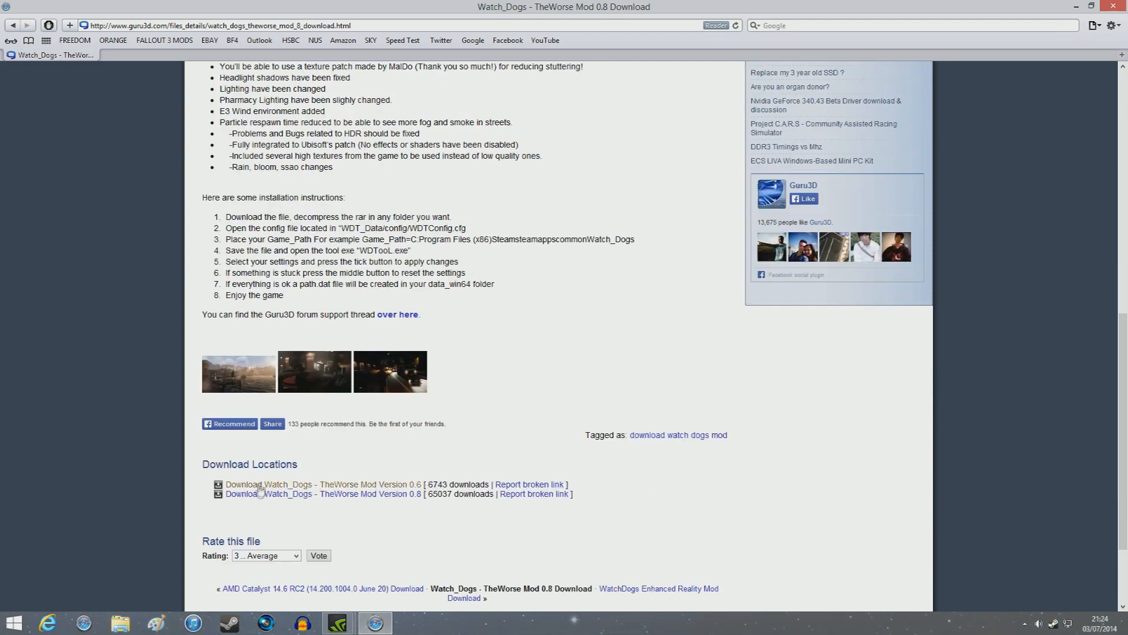
{"action": "scroll", "scroll_direction": "down", "scroll_amount": 3}
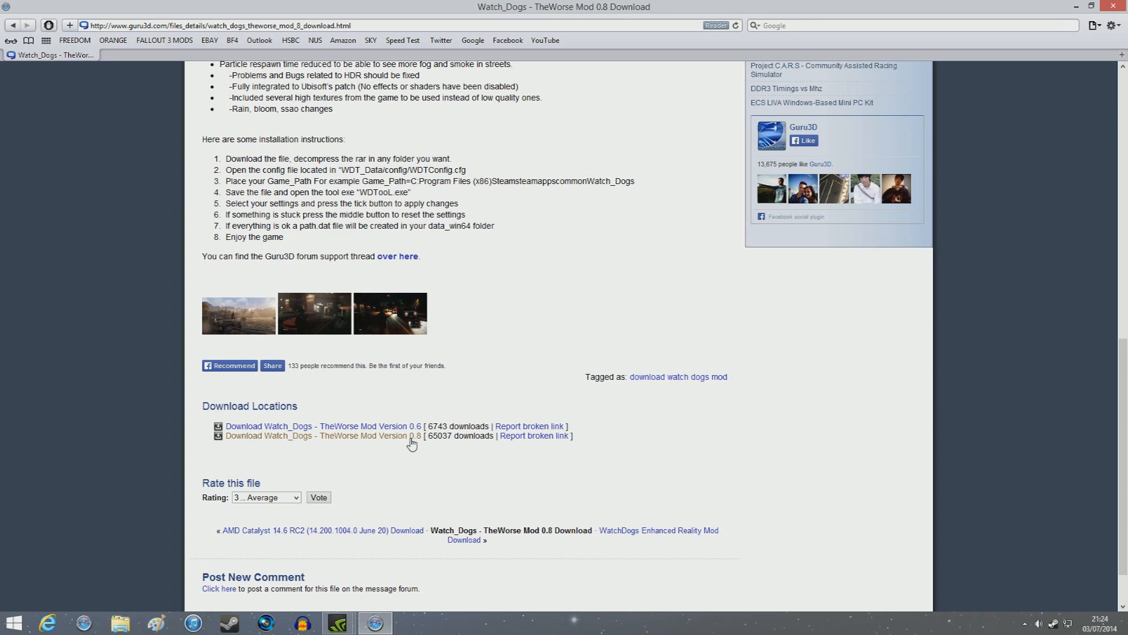
{"action": "mouse_move", "coordinate": [412, 441]}
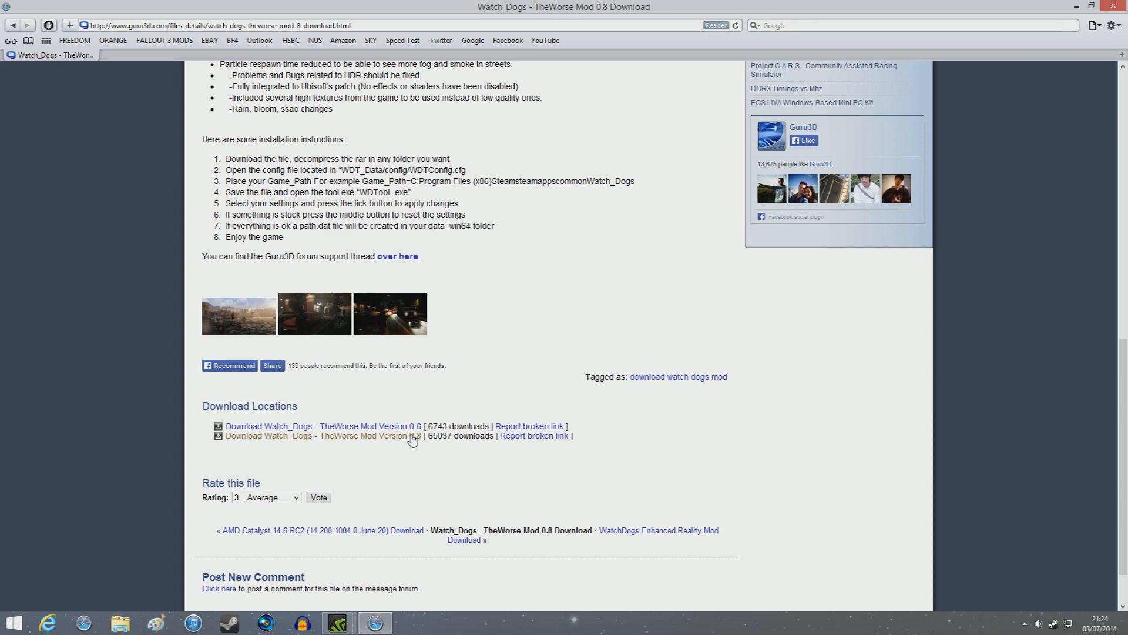
- Download the TheWorseMod08-MalDo-Config RAR from the Version 0.8 link
{"action": "left_click", "coordinate": [320, 436]}
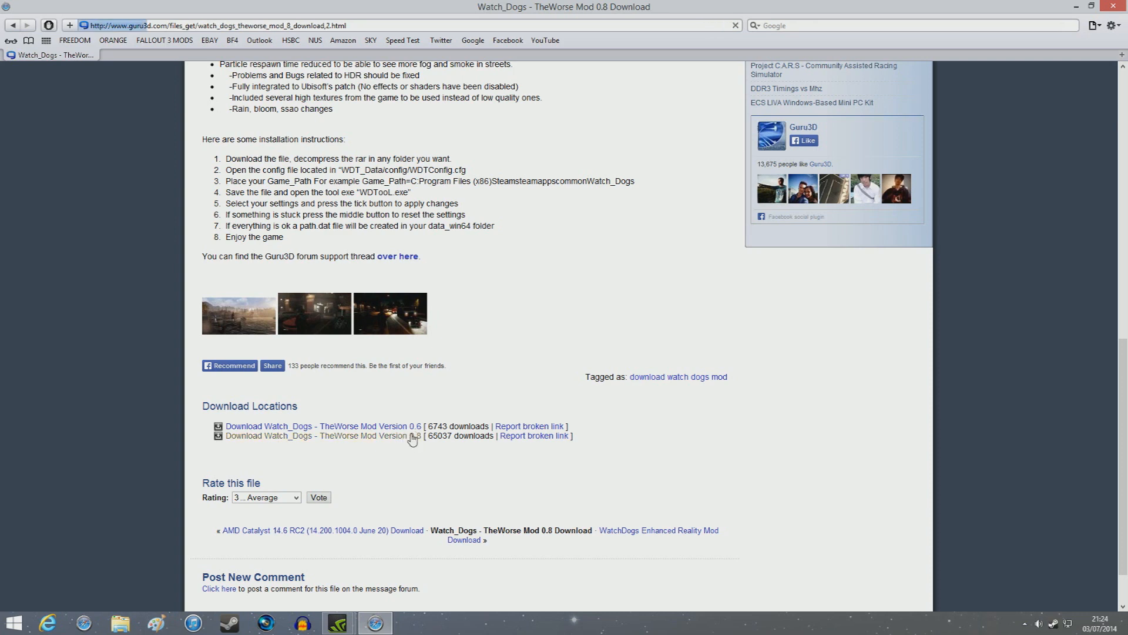
{"action": "left_click", "coordinate": [323, 435]}
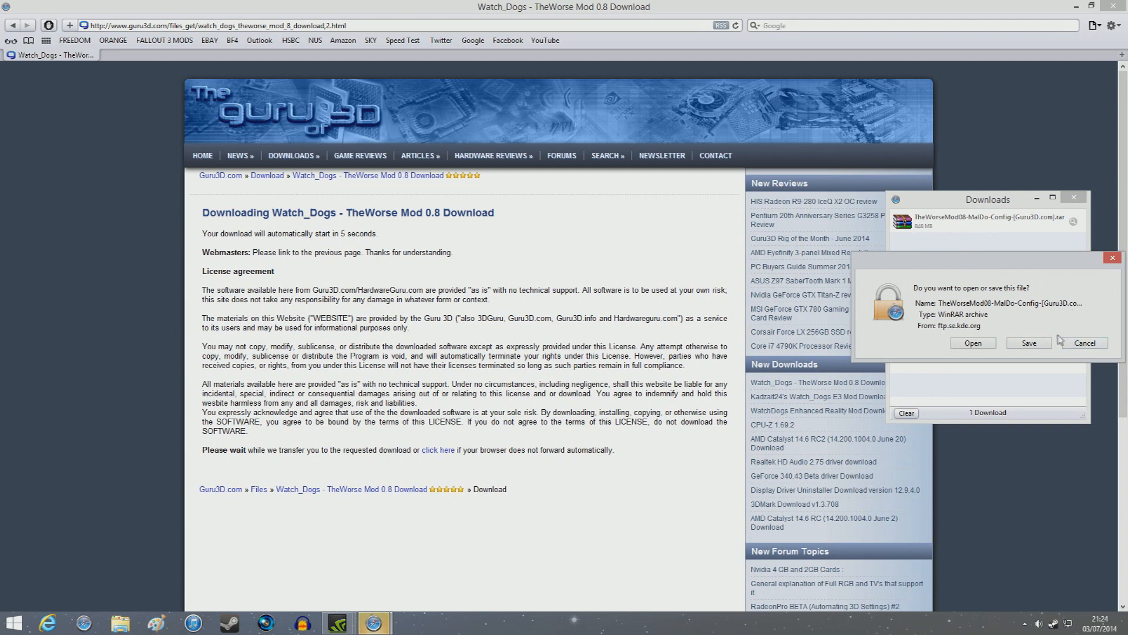
{"action": "left_click", "coordinate": [1082, 343]}
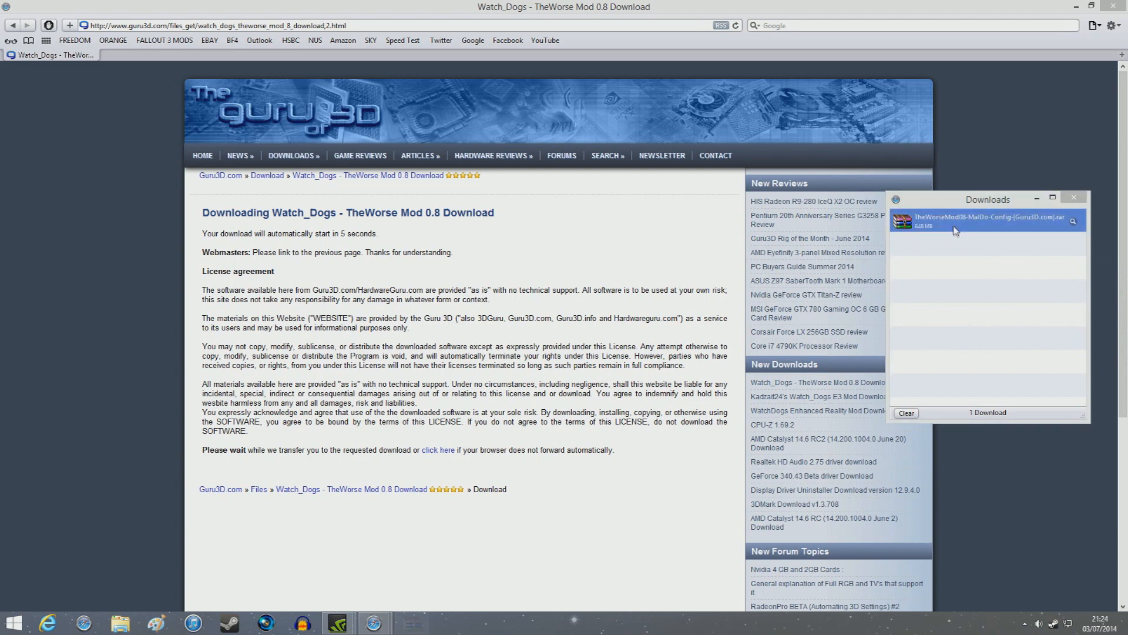
- Open the mod RAR in WinRAR, view the Extract To options, and cancel extraction
{"action": "double_click", "coordinate": [978, 221]}
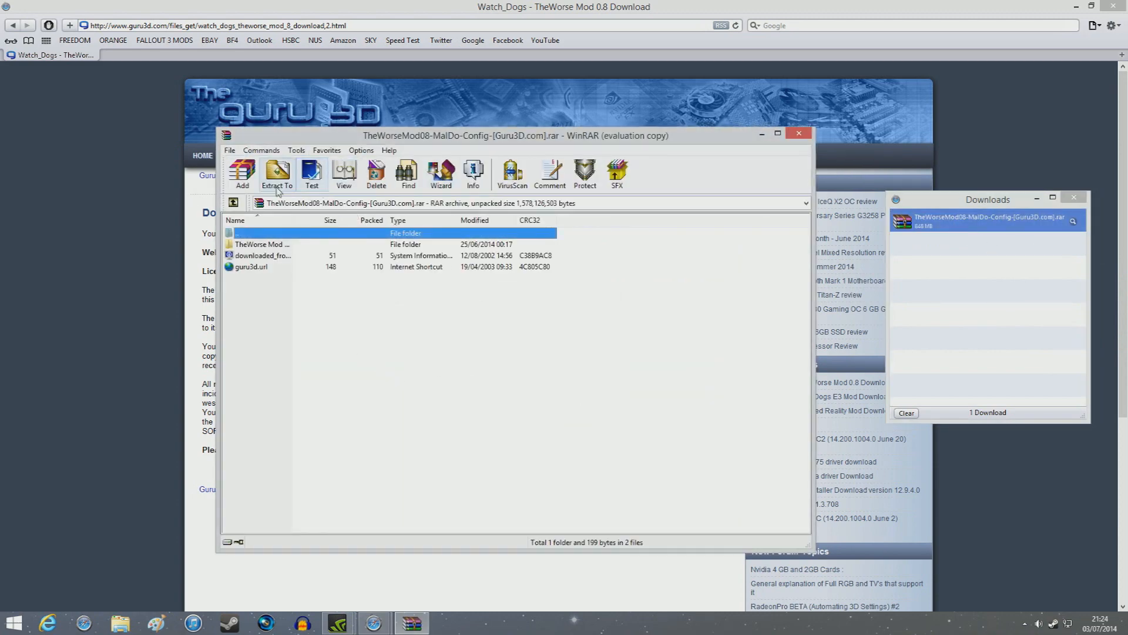
{"action": "left_click", "coordinate": [276, 173]}
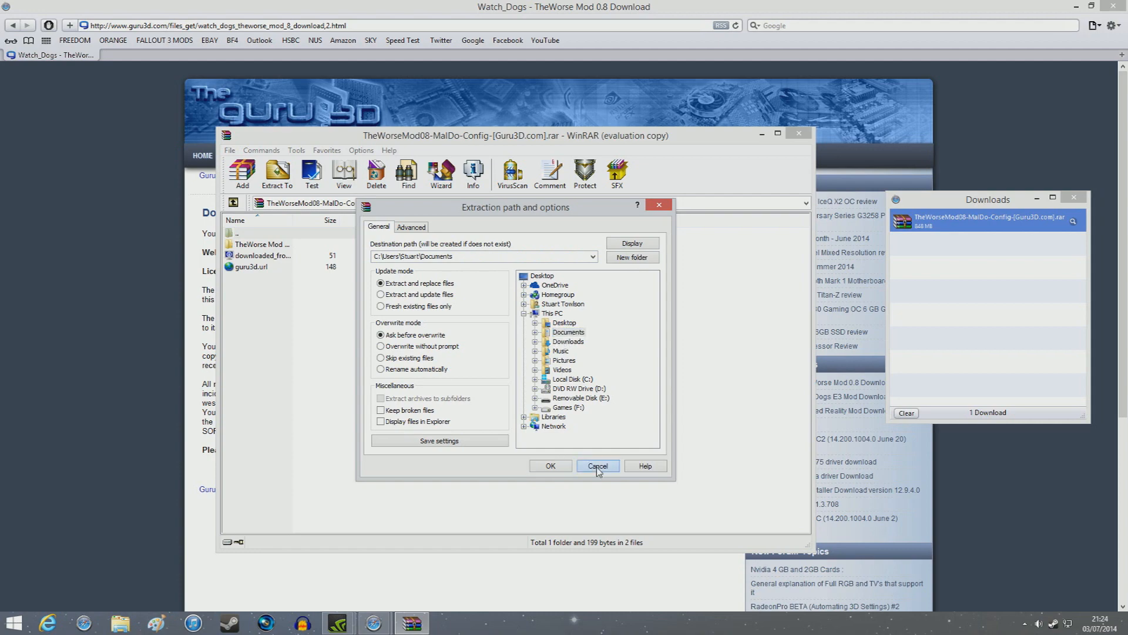
{"action": "left_click", "coordinate": [597, 466]}
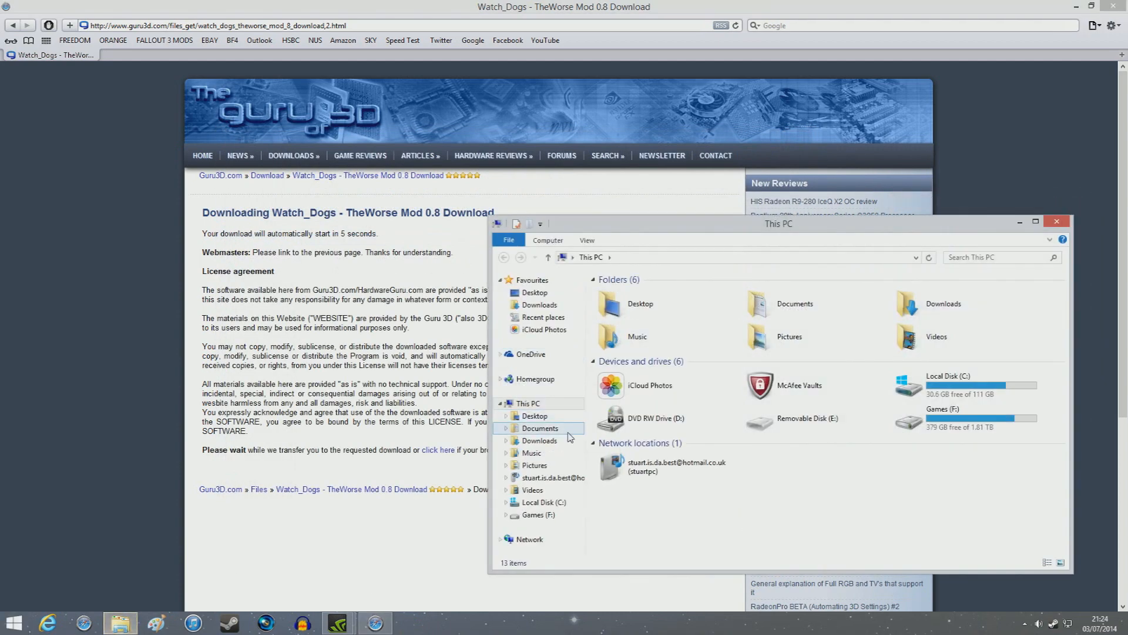
- Browse Documents > TheWorse Mod > WDT_Data > Config and open WDTConfig in Notepad
{"action": "double_click", "coordinate": [539, 428]}
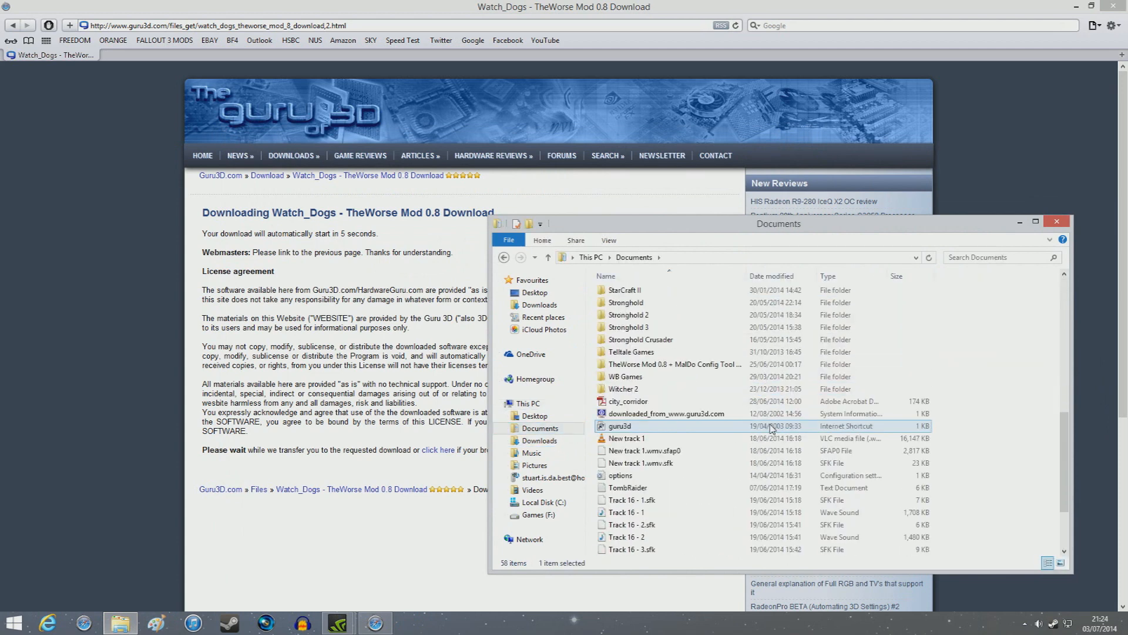
{"action": "left_click", "coordinate": [673, 365]}
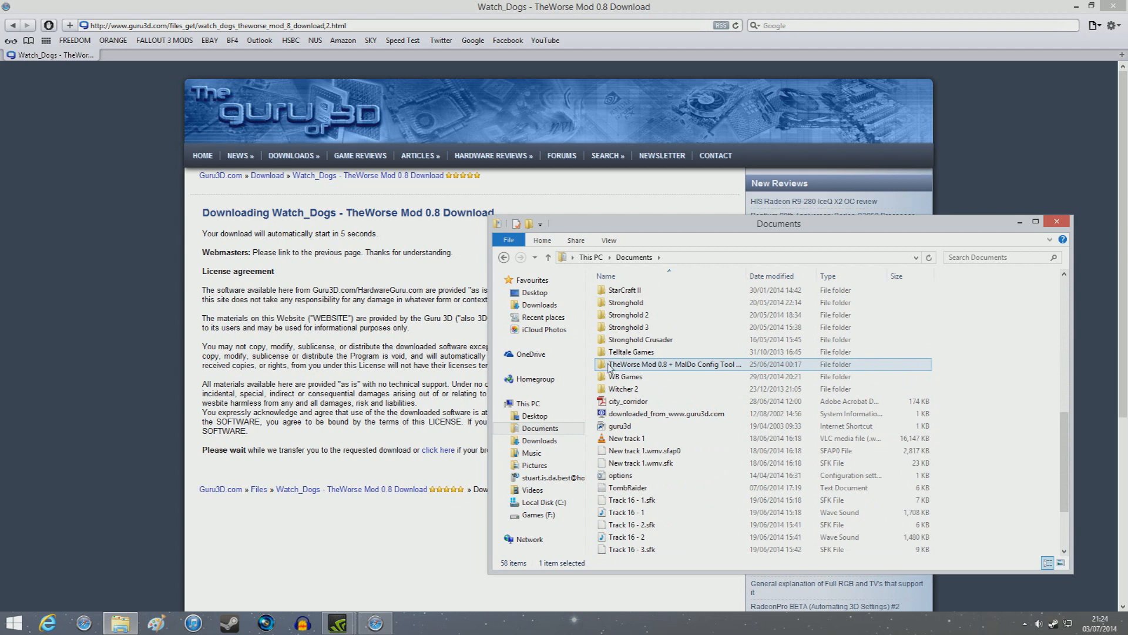
{"action": "mouse_move", "coordinate": [669, 370]}
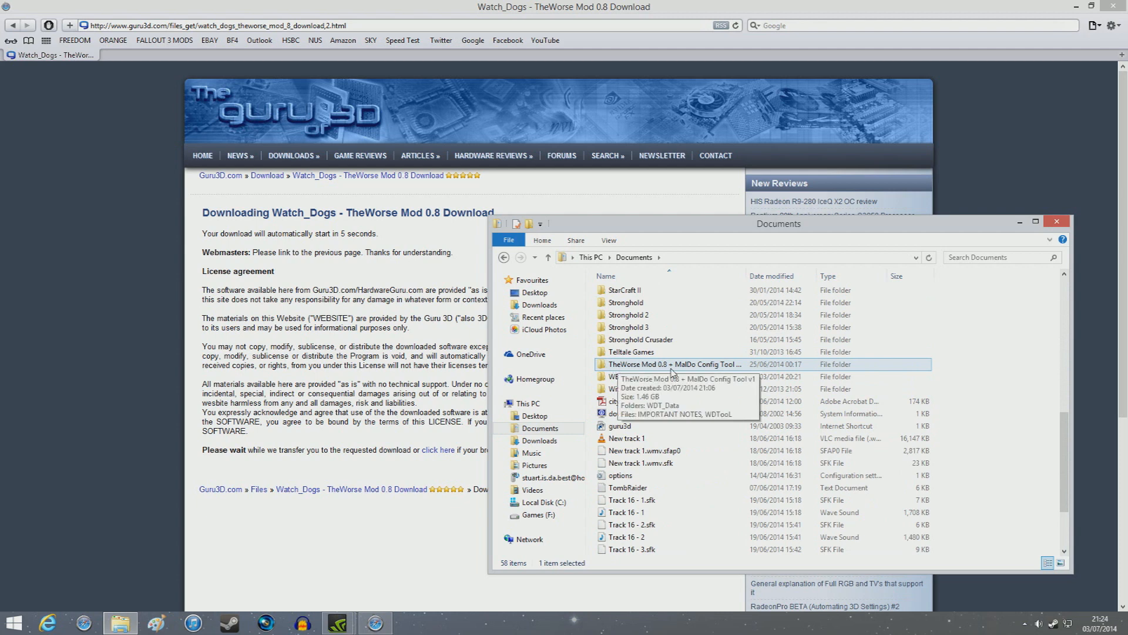
{"action": "mouse_move", "coordinate": [741, 372]}
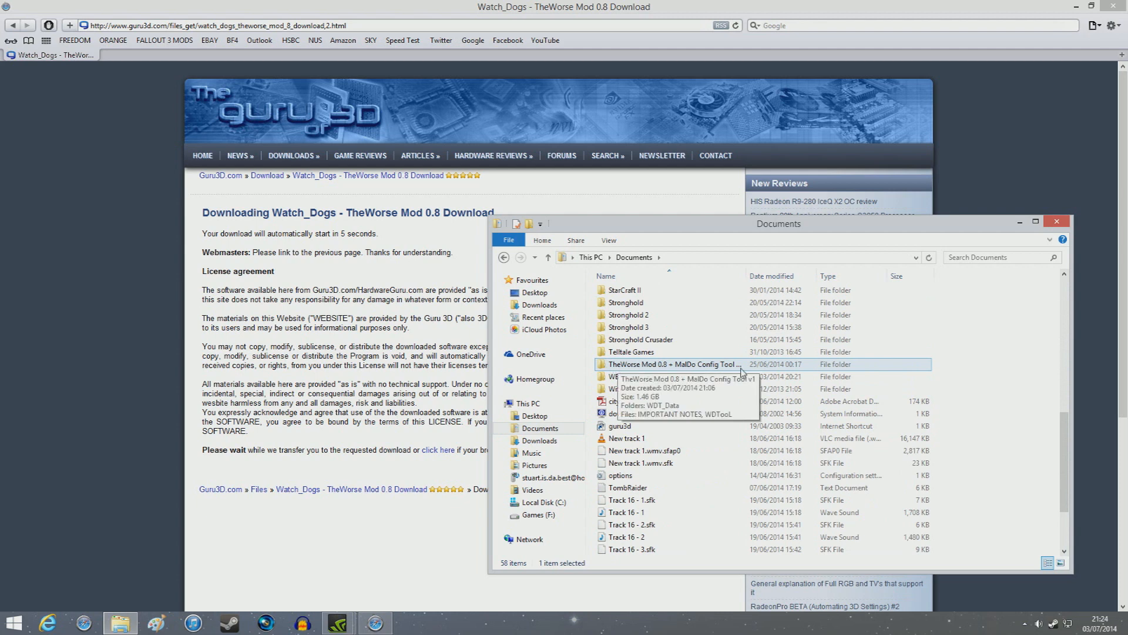
{"action": "double_click", "coordinate": [672, 363]}
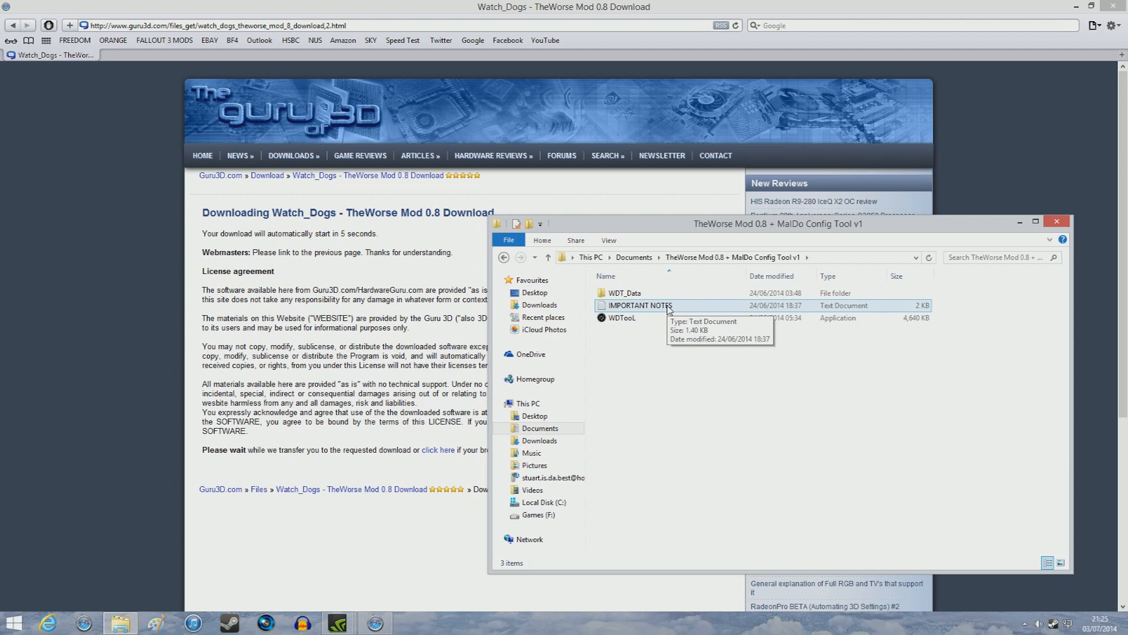
{"action": "mouse_move", "coordinate": [442, 207]}
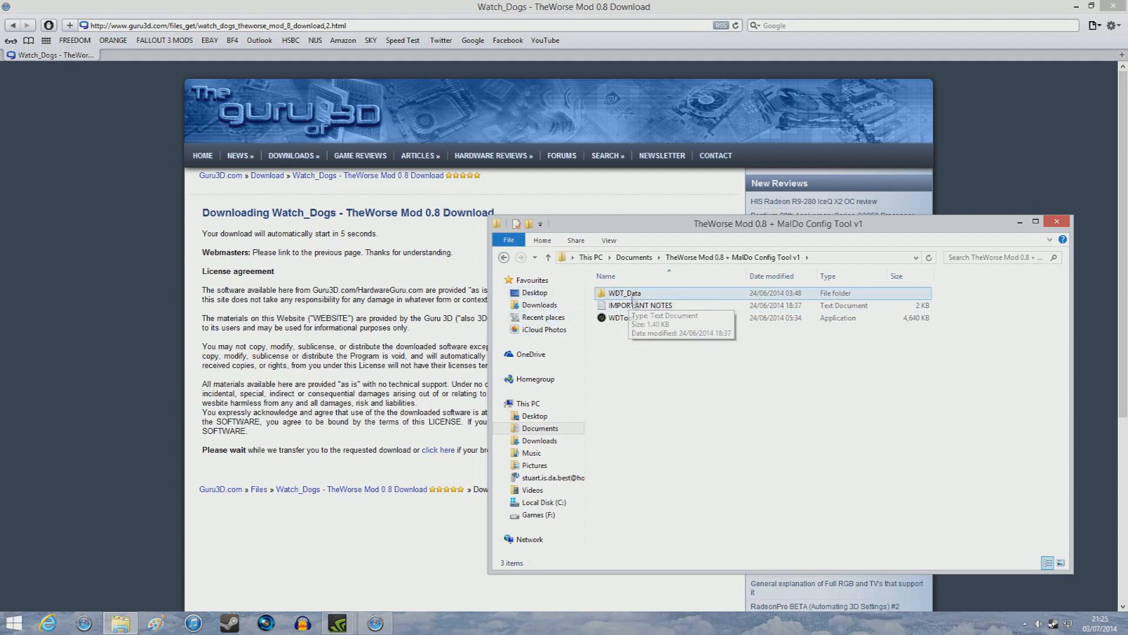
{"action": "mouse_move", "coordinate": [649, 296]}
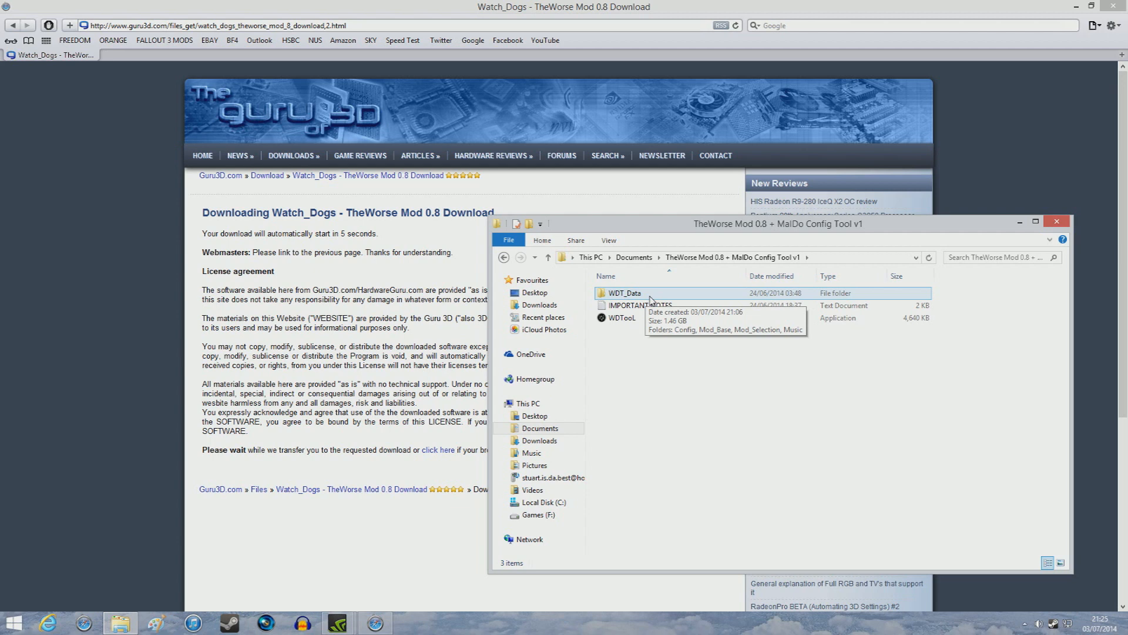
{"action": "double_click", "coordinate": [624, 292]}
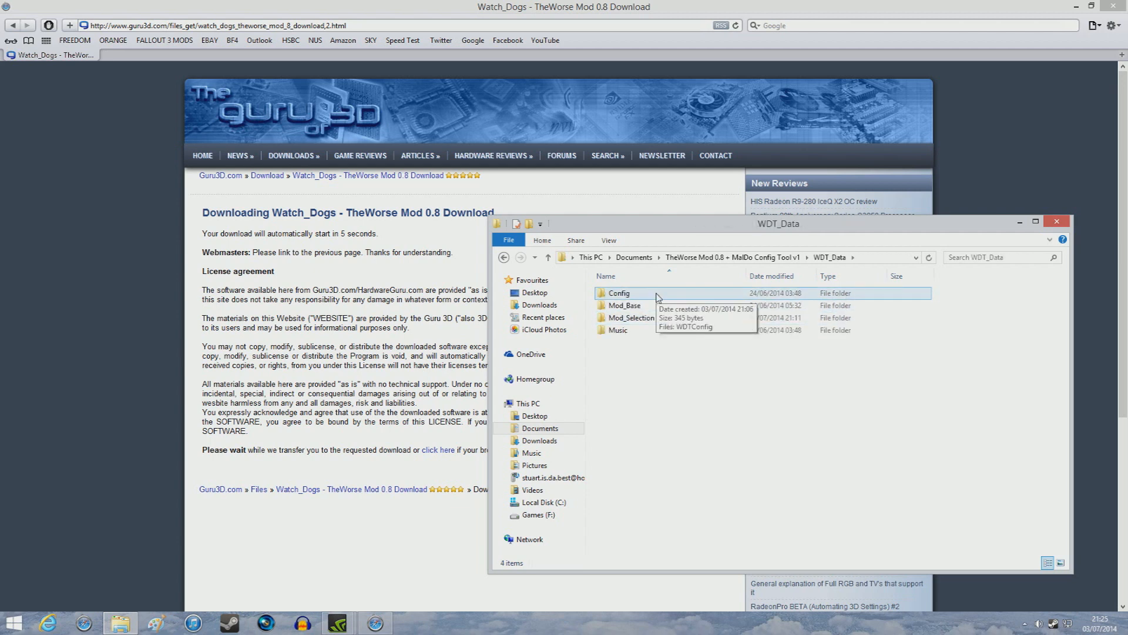
{"action": "double_click", "coordinate": [618, 293]}
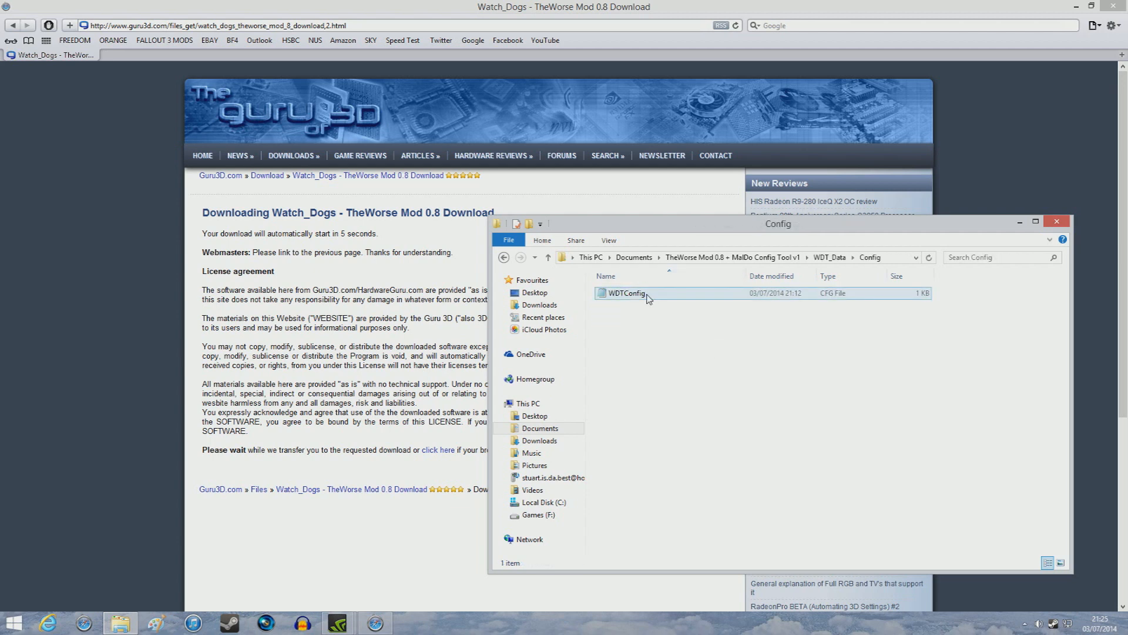
{"action": "double_click", "coordinate": [627, 292]}
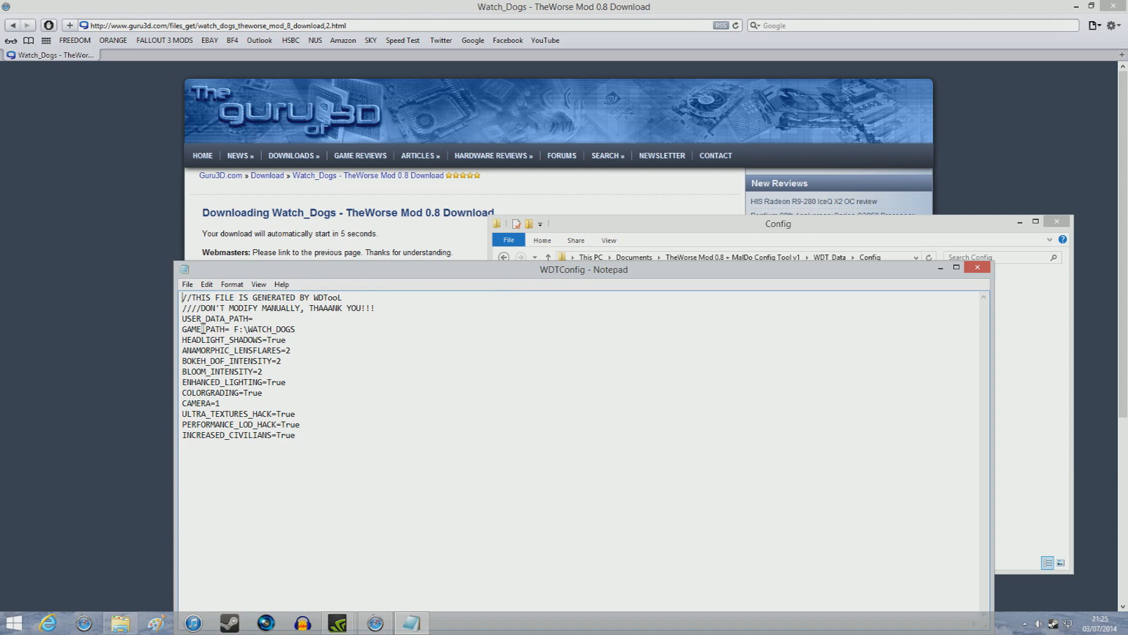
- Delete the F:\WATCH_DOGS value after GAME_PATH= in WDTConfig
{"action": "double_click", "coordinate": [265, 329]}
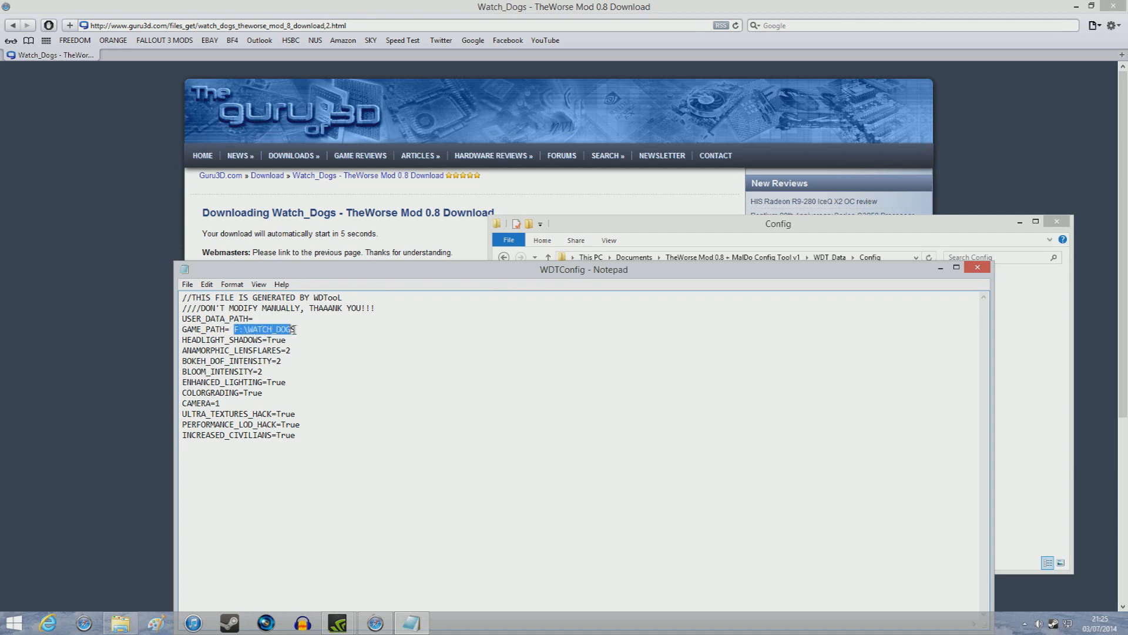
{"action": "key", "text": "Delete"}
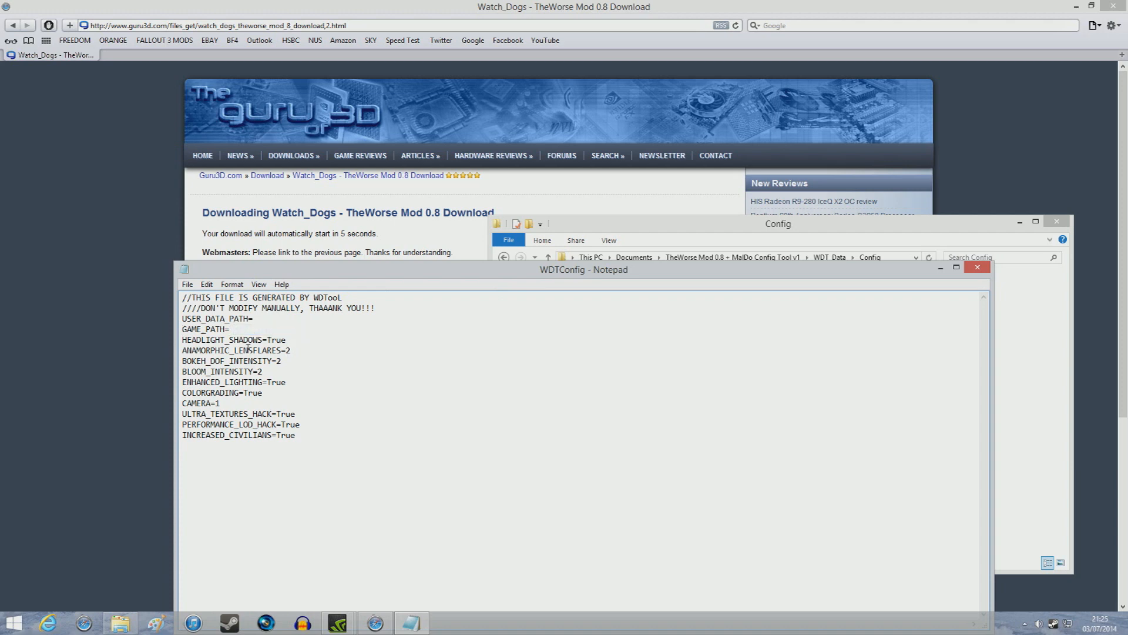
{"action": "mouse_move", "coordinate": [334, 356]}
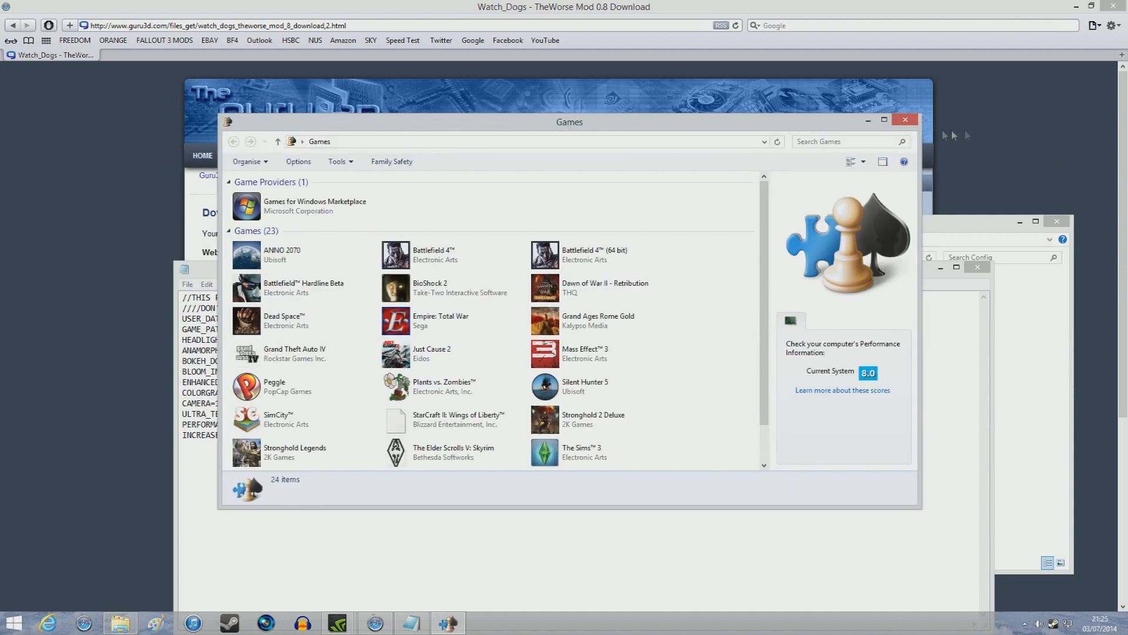
- Locate the WATCH_DOGS folder on the Games (F:) drive in a second Explorer window
{"action": "left_click", "coordinate": [904, 120]}
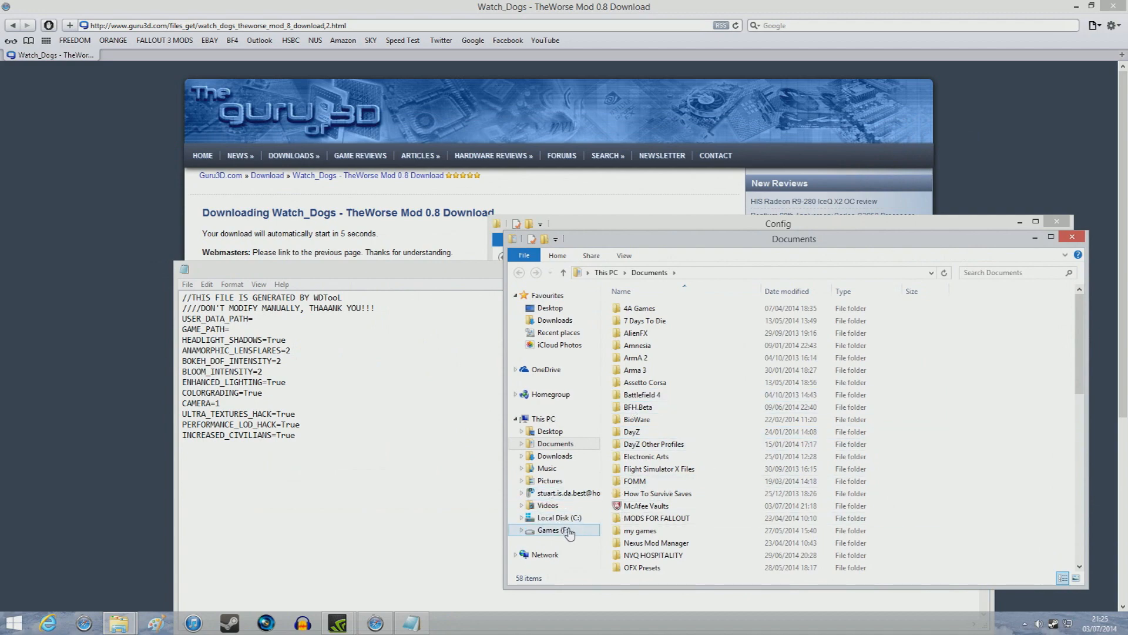
{"action": "left_click", "coordinate": [554, 530]}
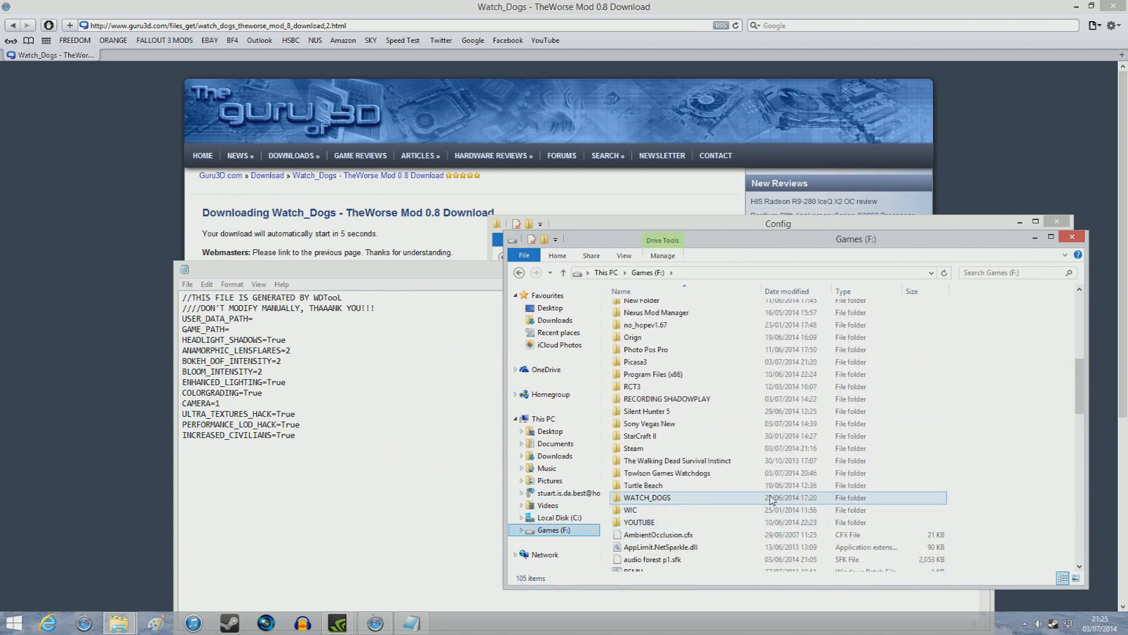
{"action": "double_click", "coordinate": [647, 498]}
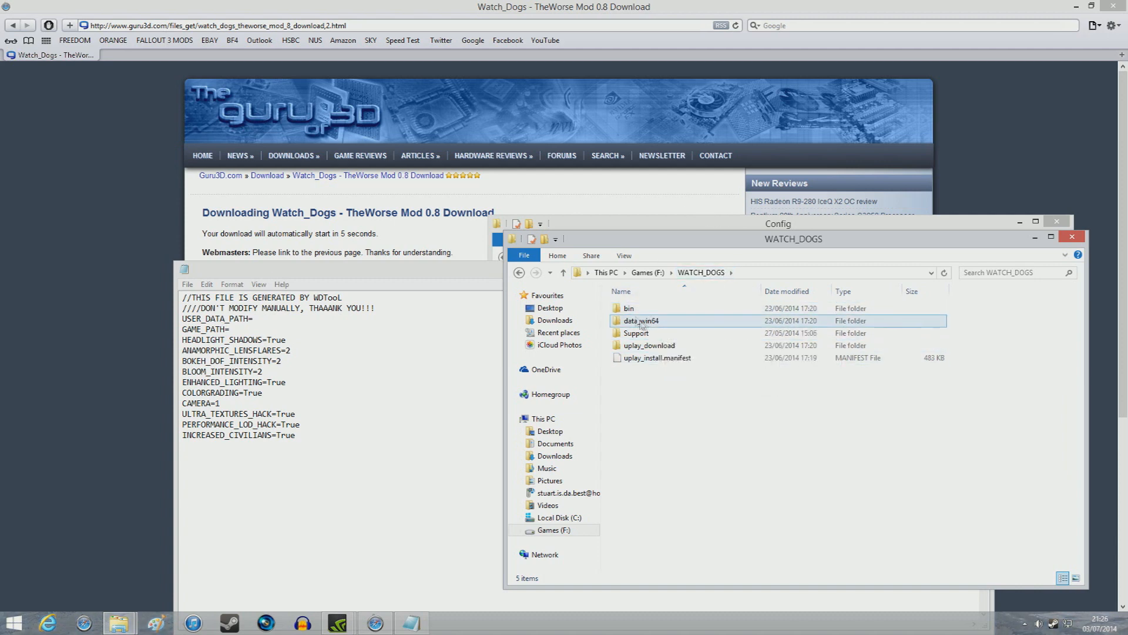
{"action": "left_click", "coordinate": [629, 308]}
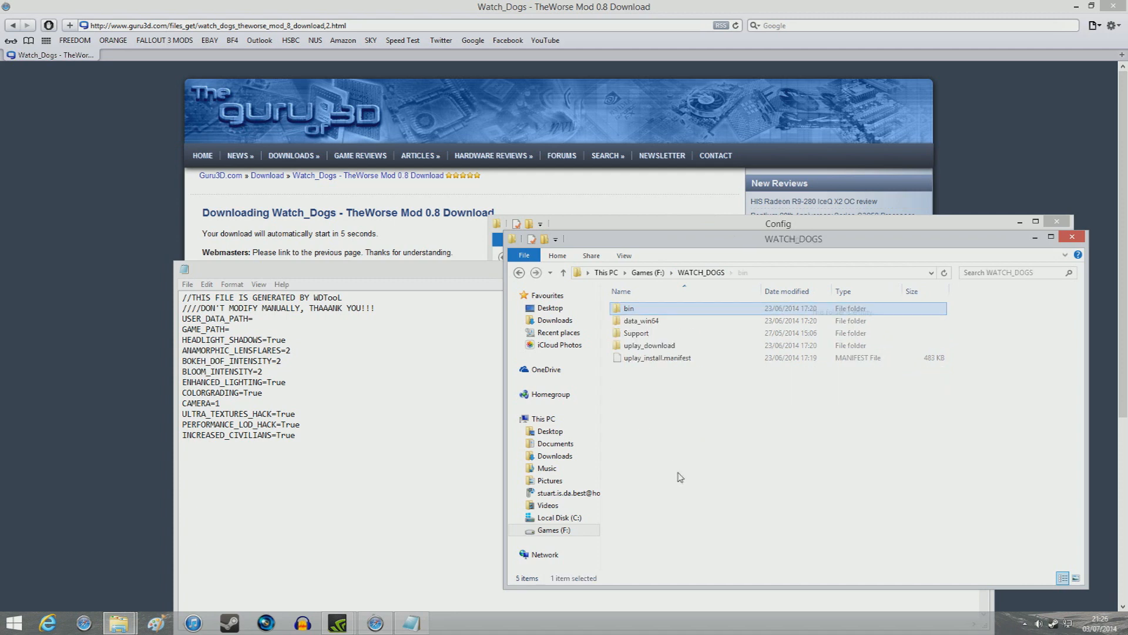
{"action": "double_click", "coordinate": [641, 320]}
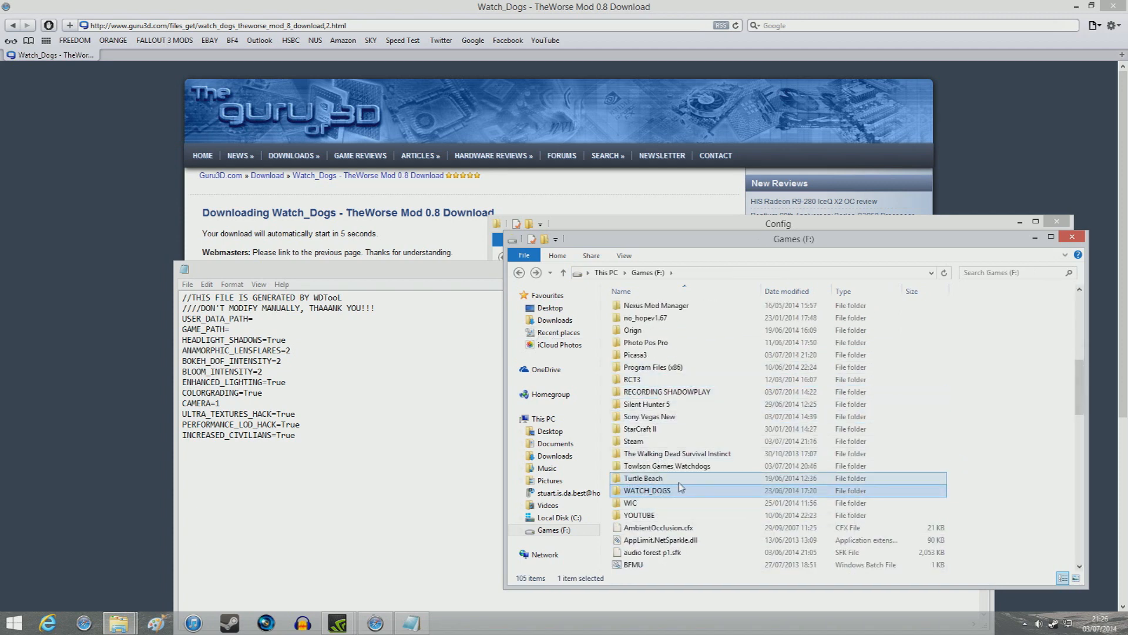
- Enter F:\WATCH_DOGS as the GAME_PATH value in WDTConfig
{"action": "double_click", "coordinate": [646, 490]}
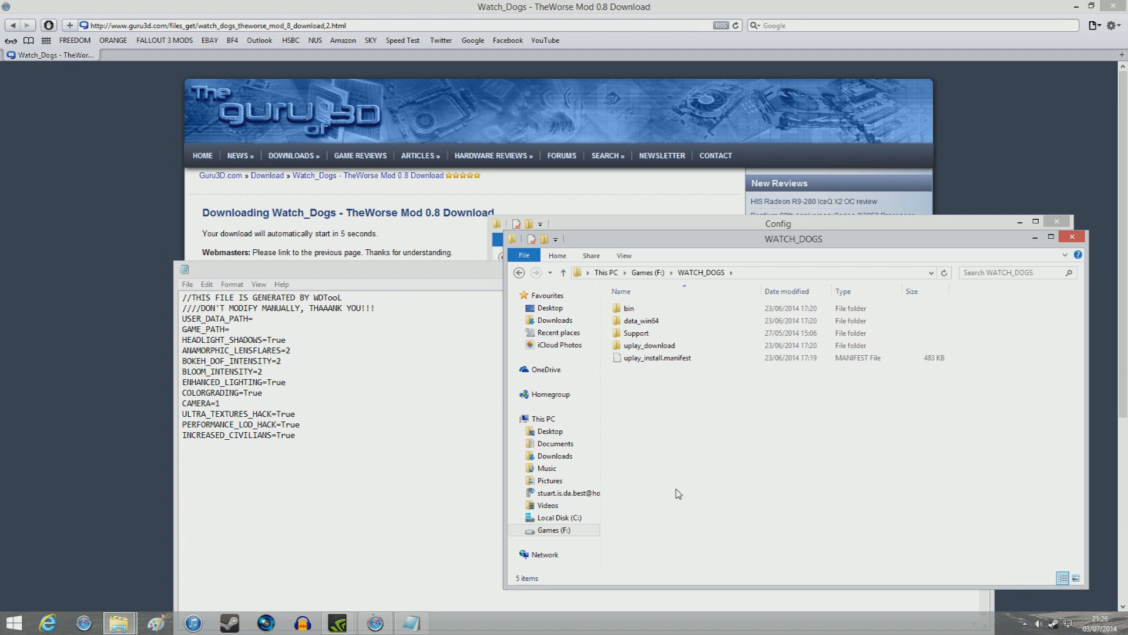
{"action": "mouse_move", "coordinate": [682, 417]}
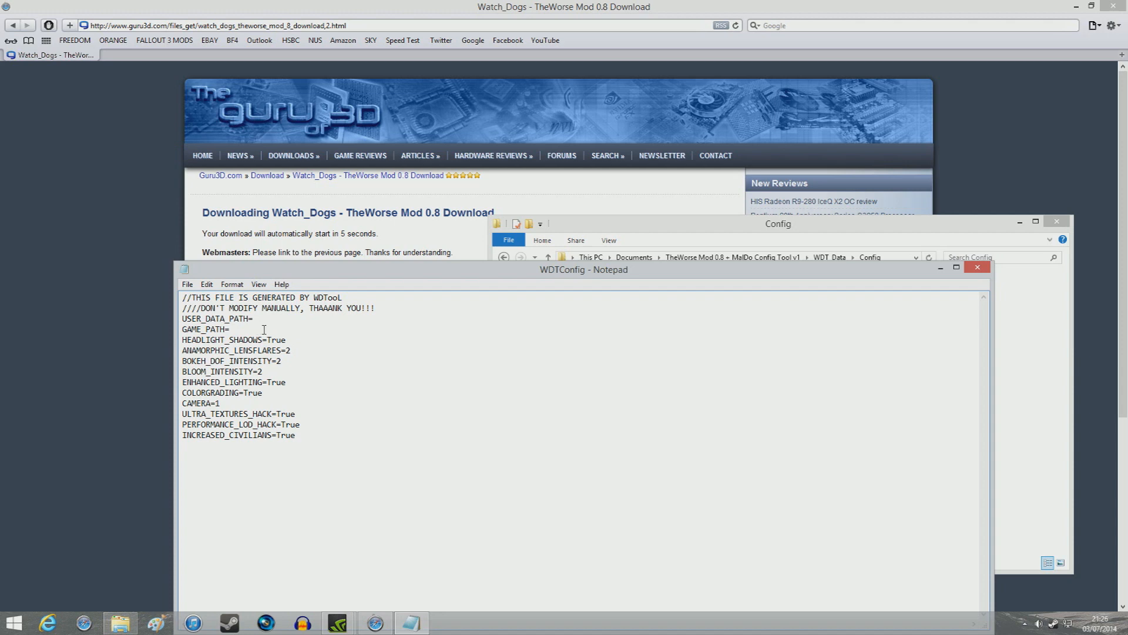
{"action": "type", "text": "F:\\WATCH_DOGS"}
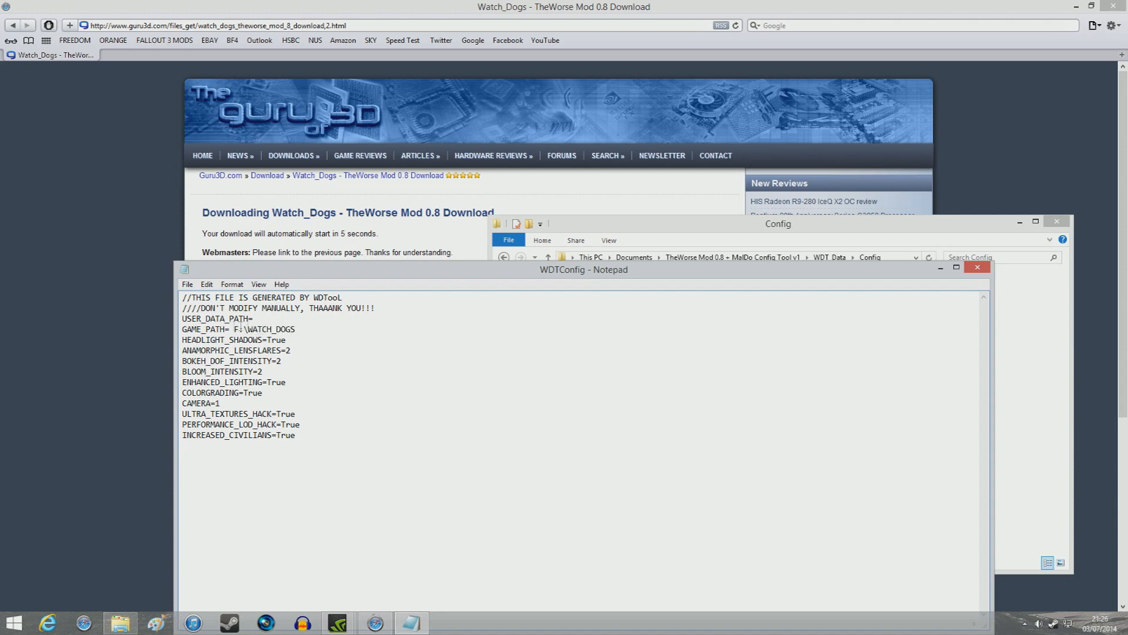
{"action": "left_click", "coordinate": [186, 285]}
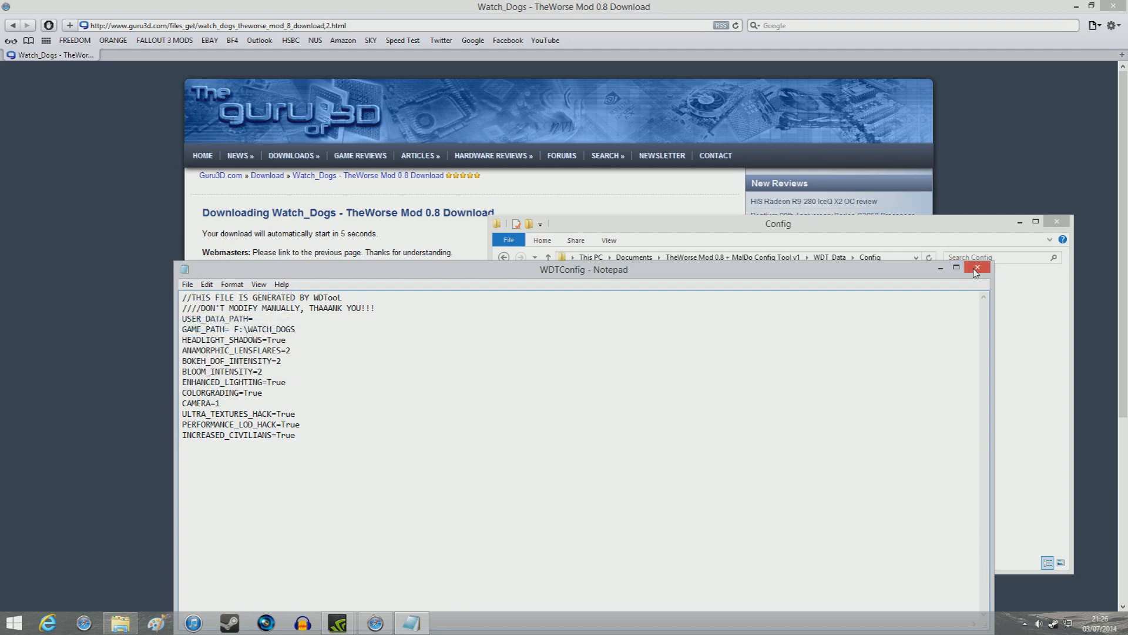
- Close Notepad, return to the TheWorse Mod folder, and select WDTool
{"action": "left_click", "coordinate": [975, 267]}
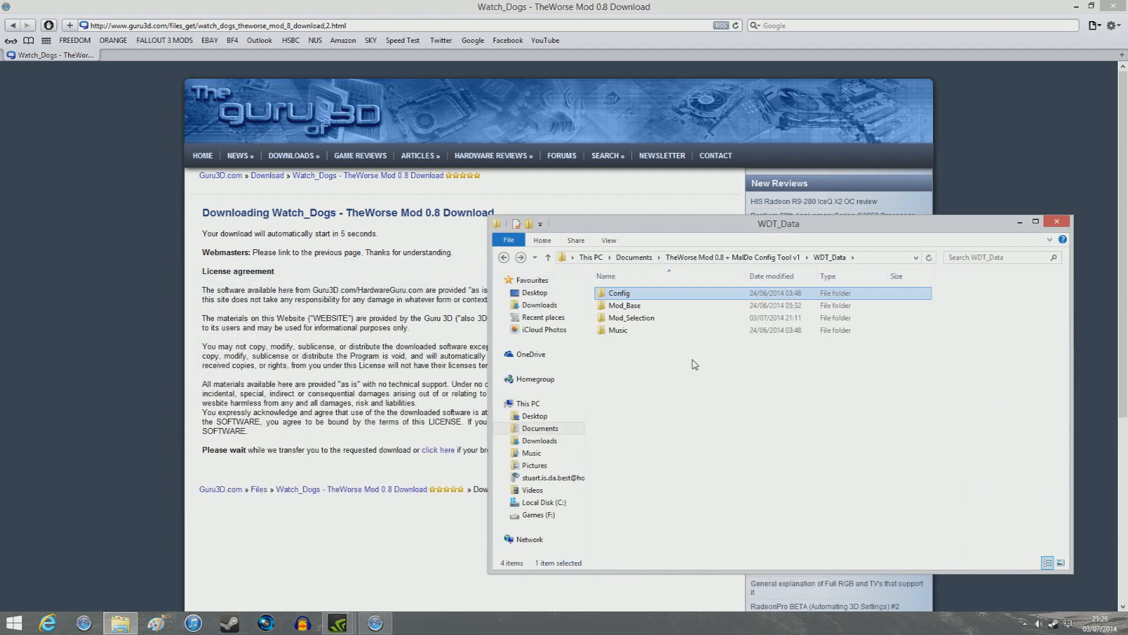
{"action": "left_click", "coordinate": [548, 257]}
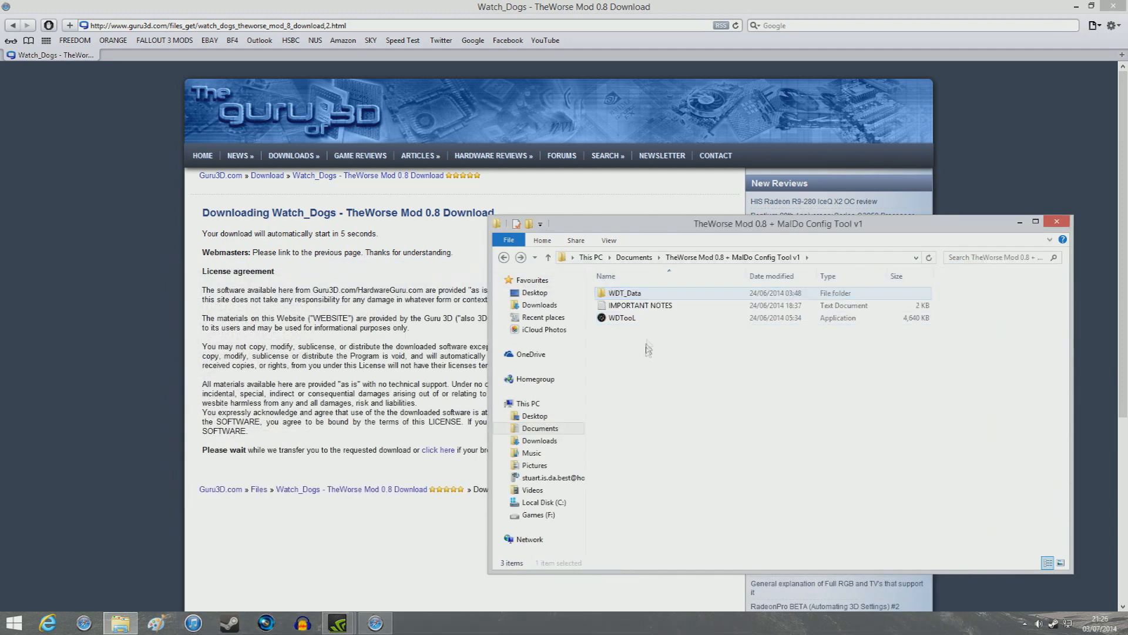
{"action": "left_click", "coordinate": [622, 317]}
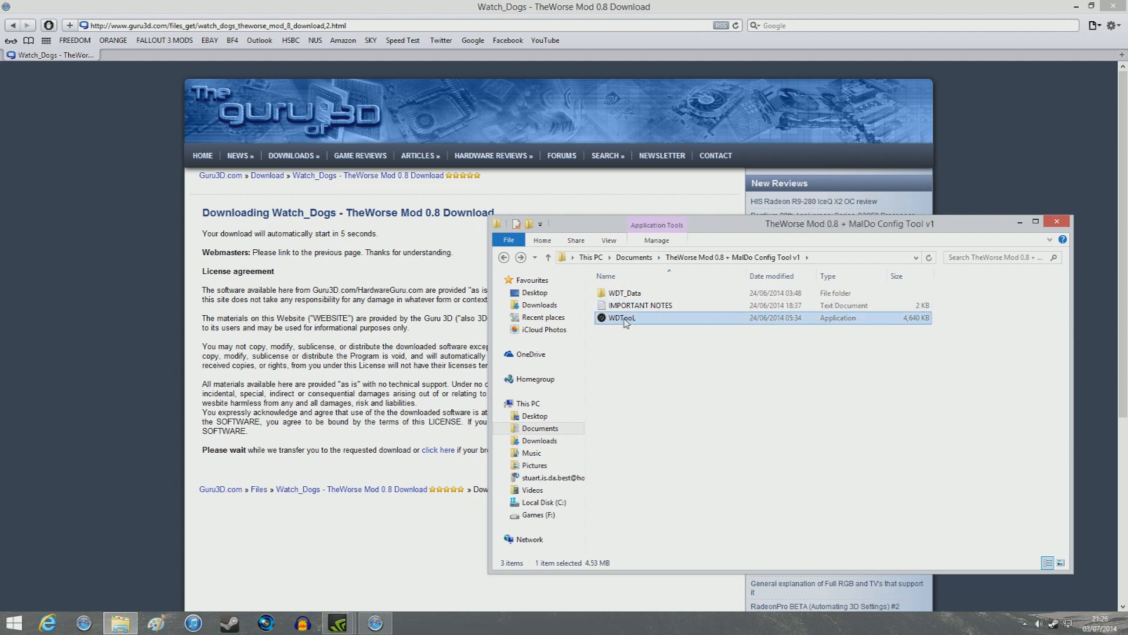
{"action": "mouse_move", "coordinate": [667, 326]}
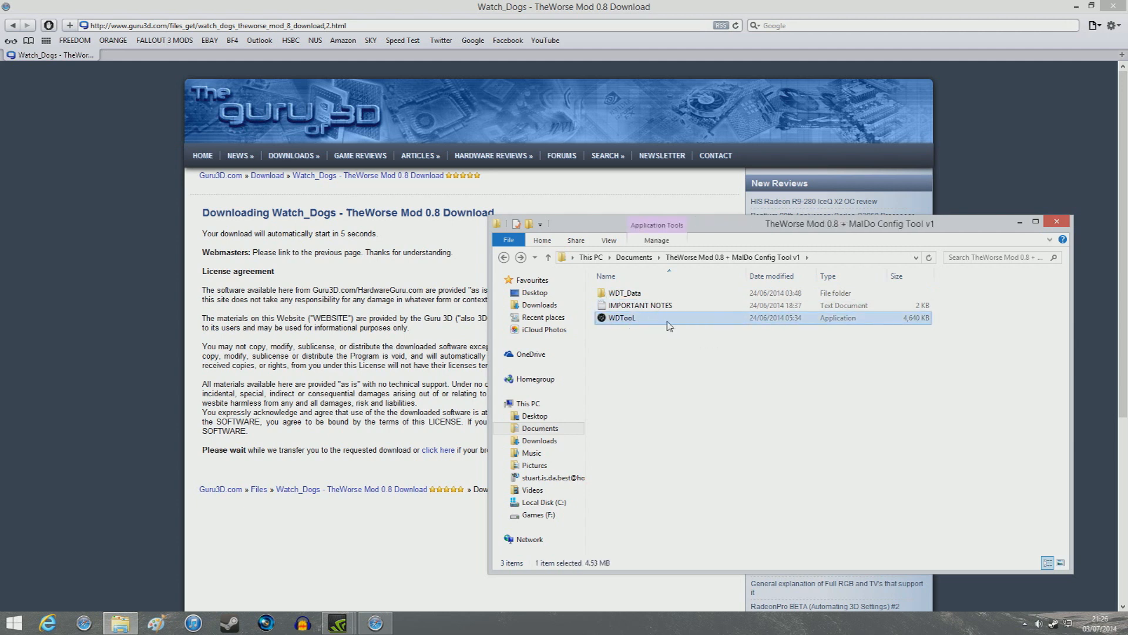
- Launch WDTool and turn Enhanced Lighting from OFF to ON
{"action": "double_click", "coordinate": [623, 317]}
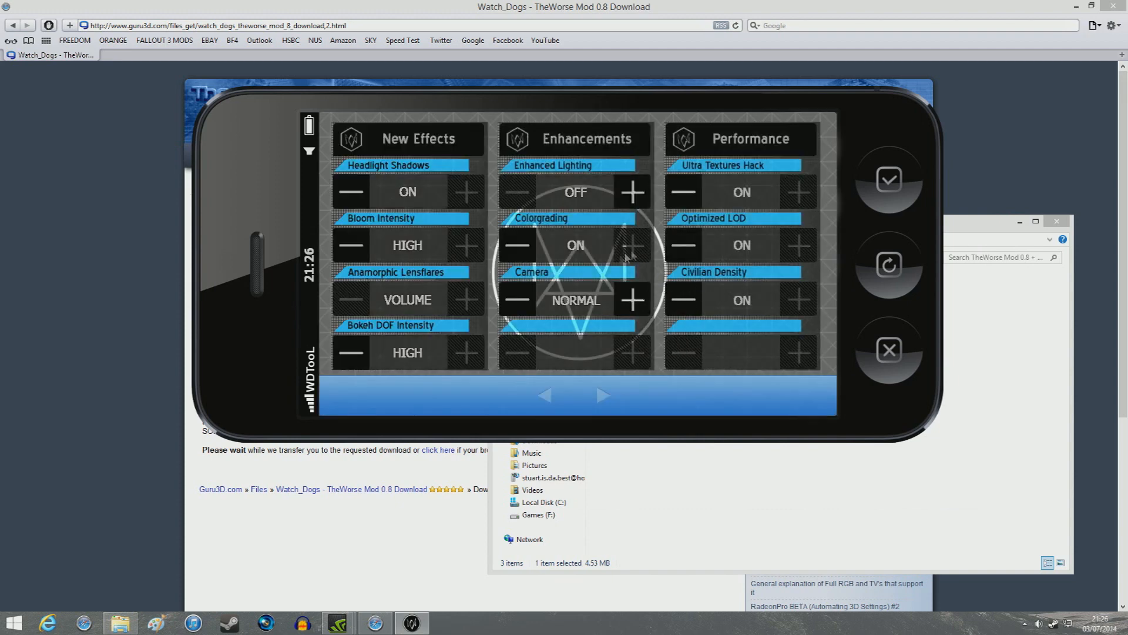
{"action": "mouse_move", "coordinate": [449, 313]}
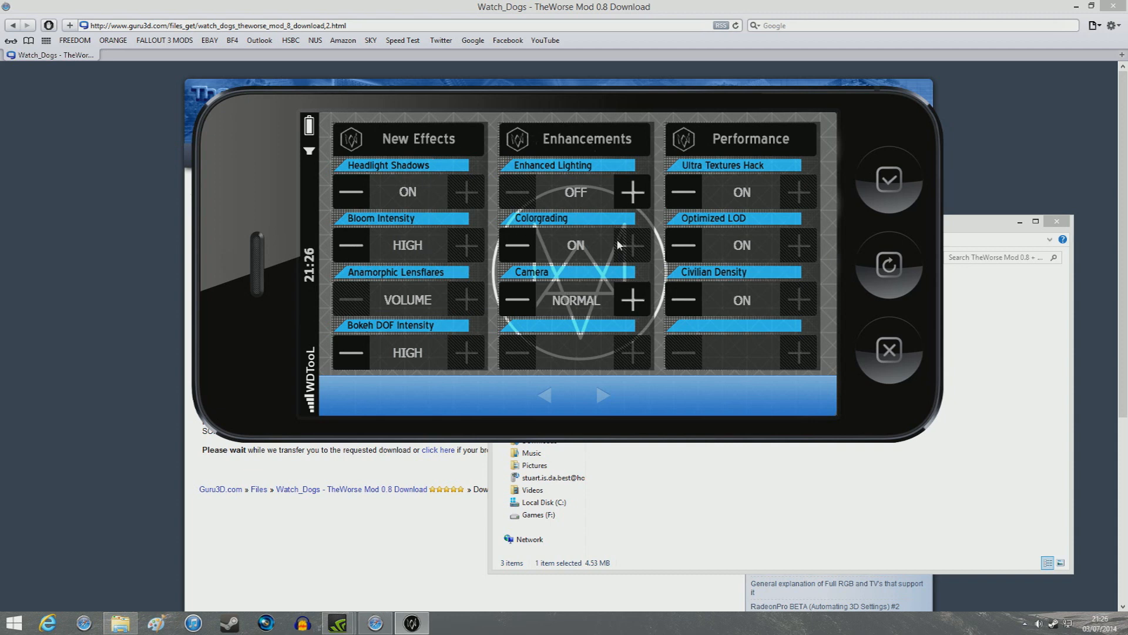
{"action": "mouse_move", "coordinate": [589, 272]}
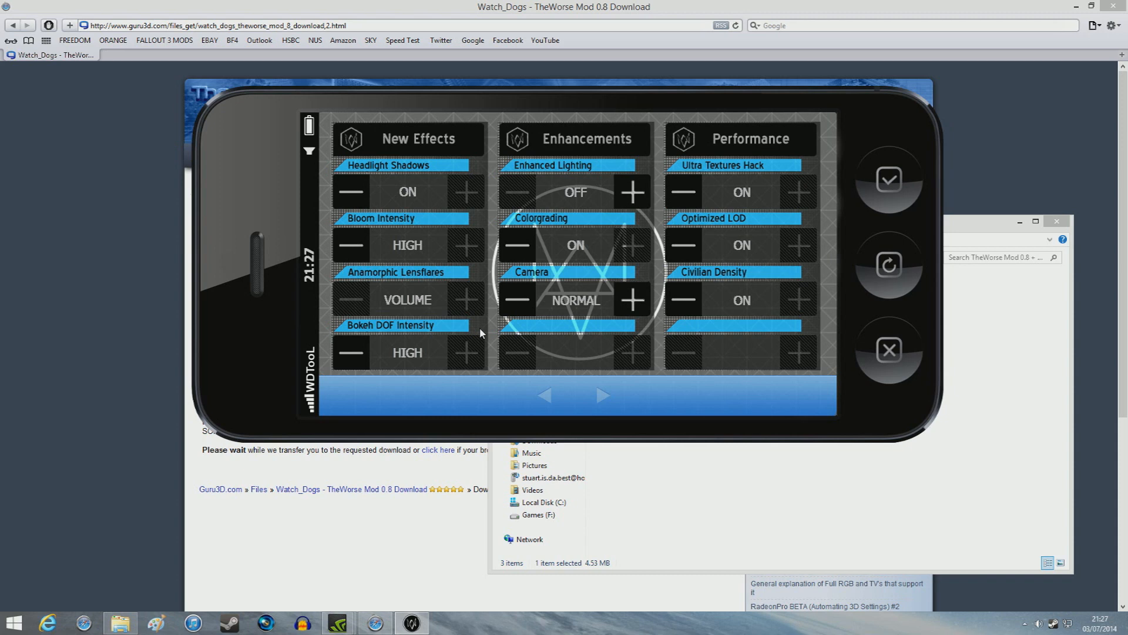
{"action": "mouse_move", "coordinate": [550, 333]}
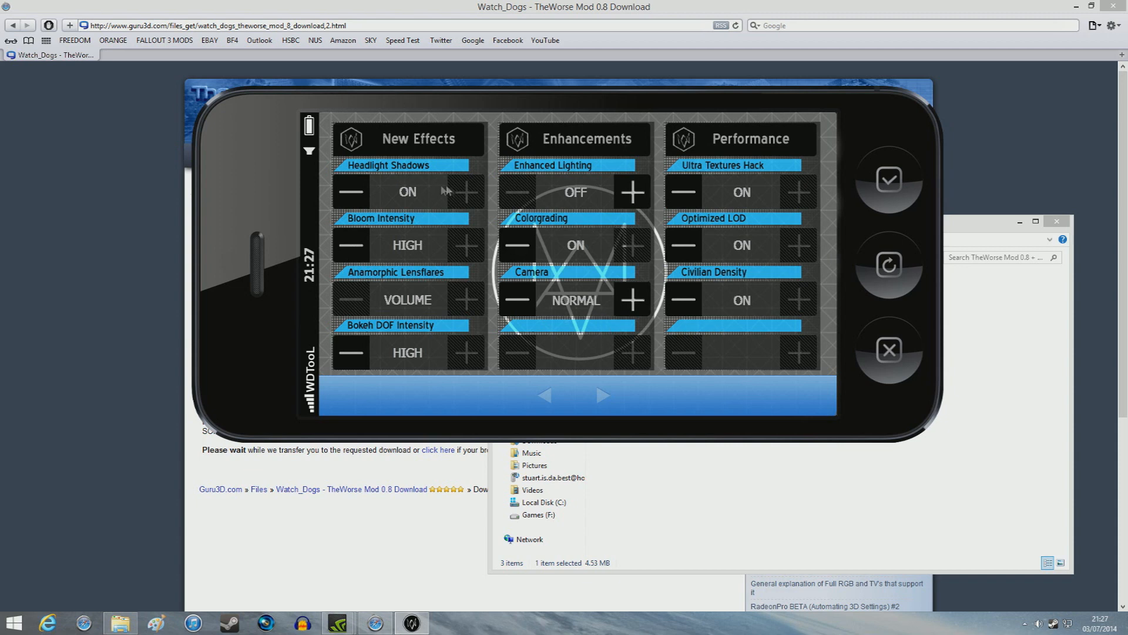
{"action": "mouse_move", "coordinate": [428, 329]}
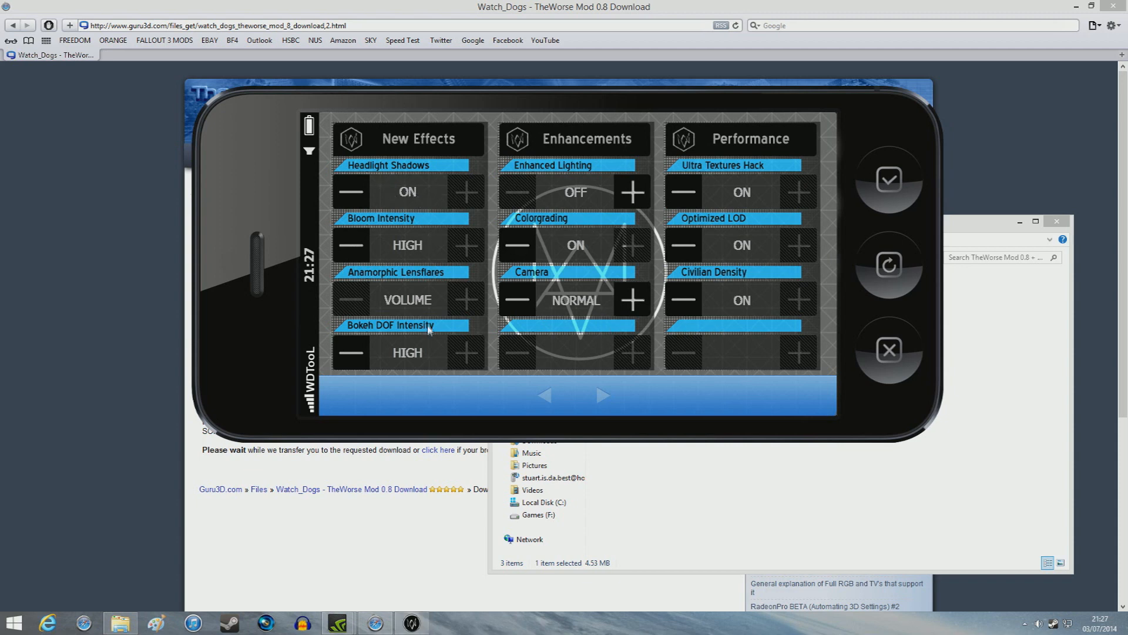
{"action": "mouse_move", "coordinate": [504, 170]}
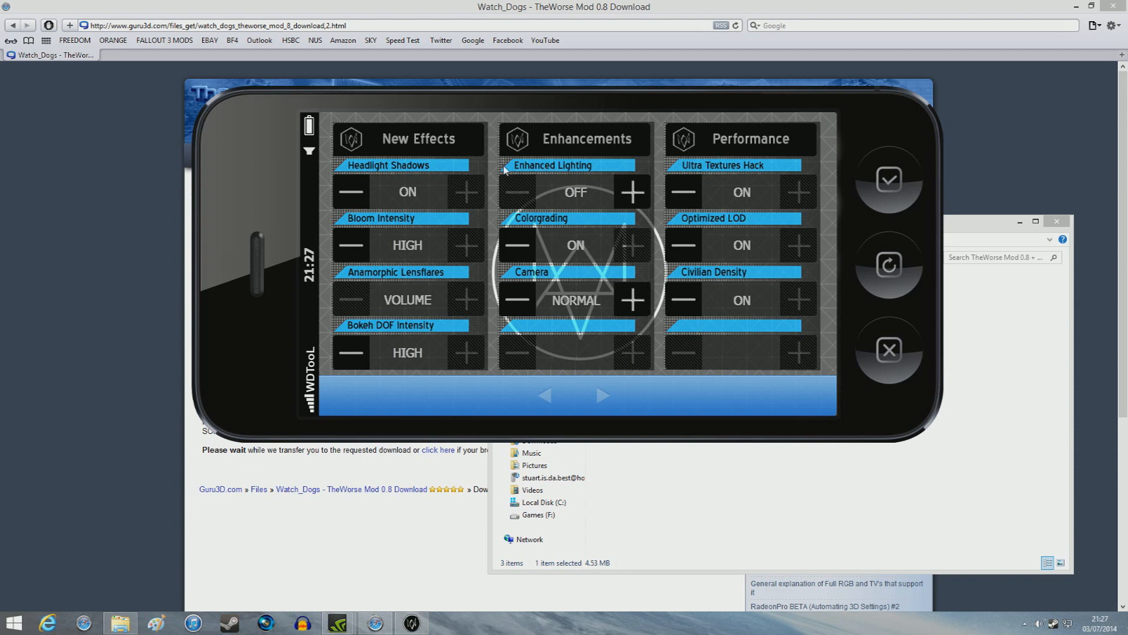
{"action": "left_click", "coordinate": [632, 192]}
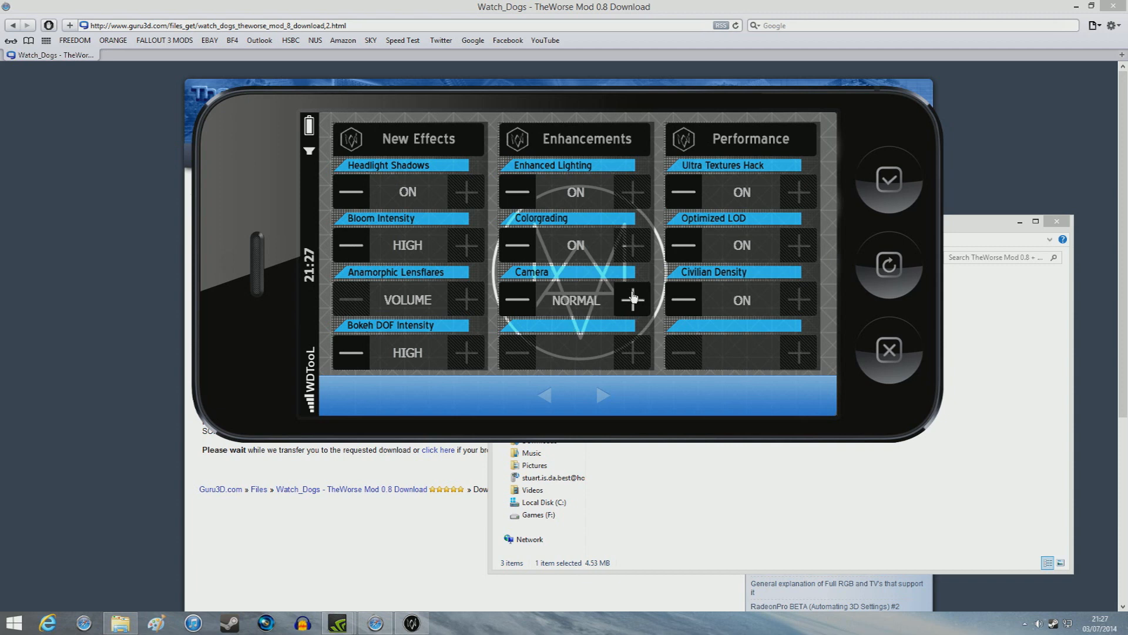
{"action": "mouse_move", "coordinate": [798, 259]}
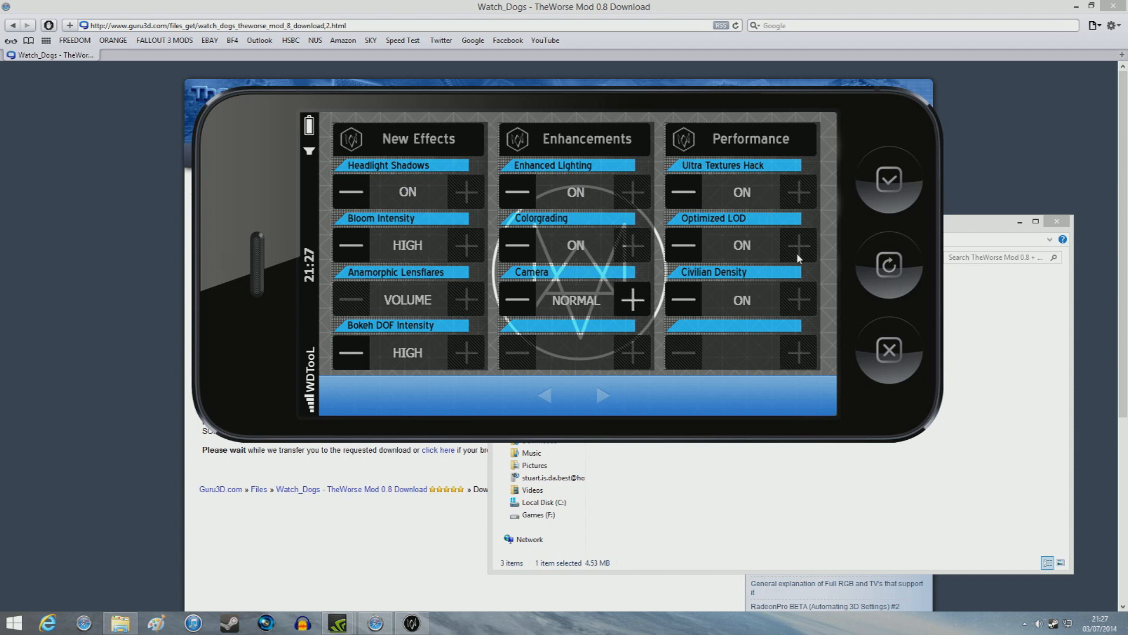
{"action": "mouse_move", "coordinate": [763, 347]}
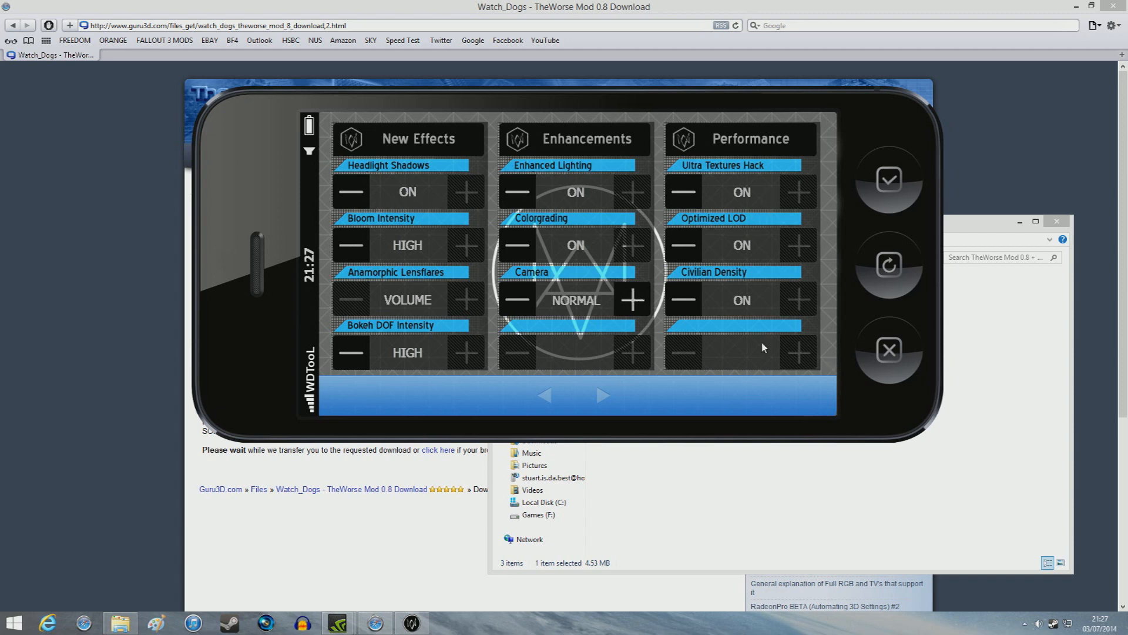
{"action": "mouse_move", "coordinate": [481, 352]}
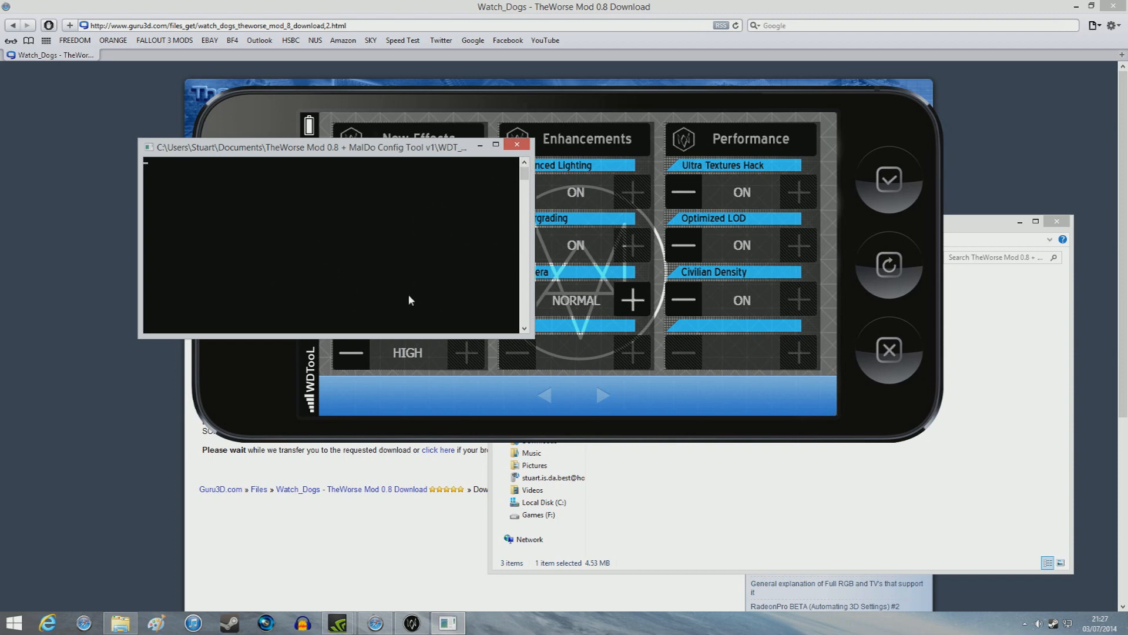
- Apply the WDTool settings with the checkmark and let the console finish
{"action": "left_click", "coordinate": [516, 144]}
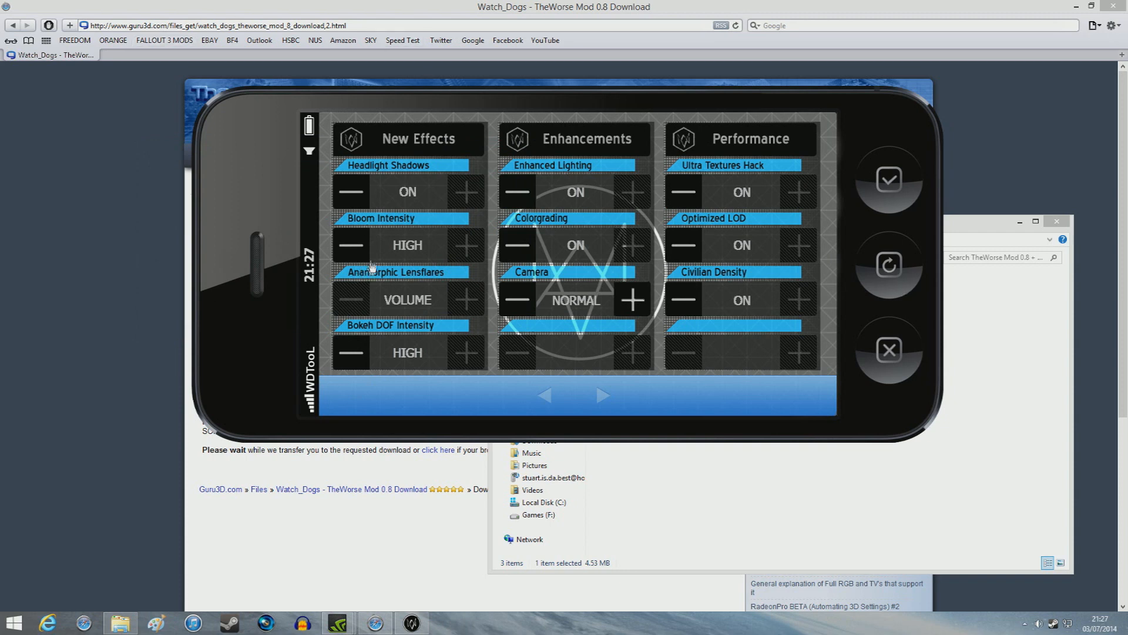
{"action": "mouse_move", "coordinate": [934, 285]}
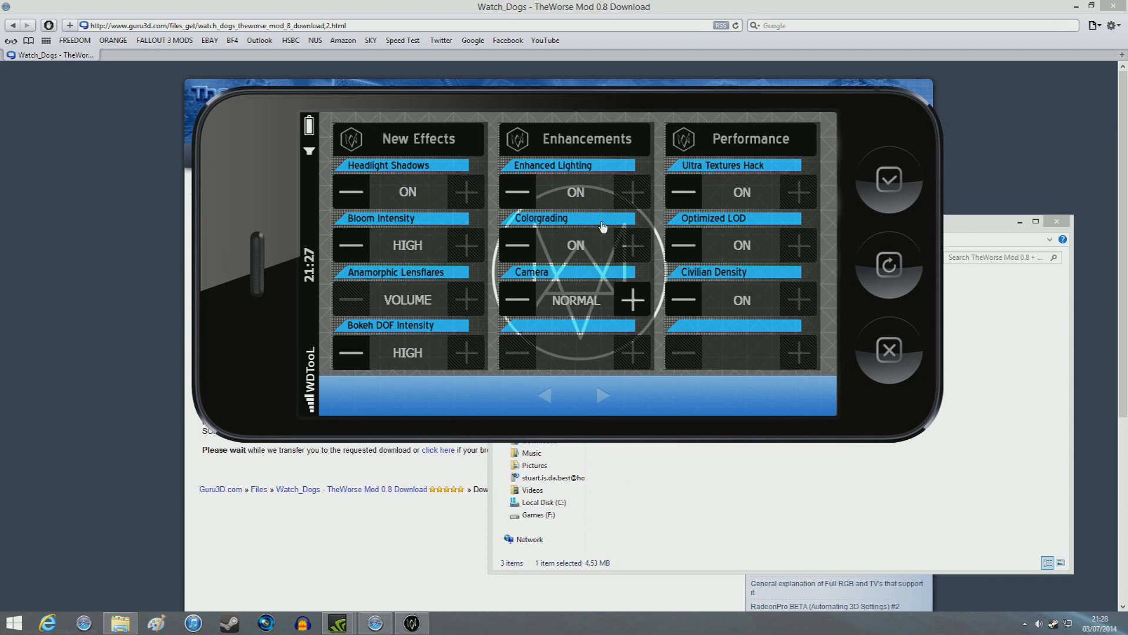
{"action": "mouse_move", "coordinate": [647, 229]}
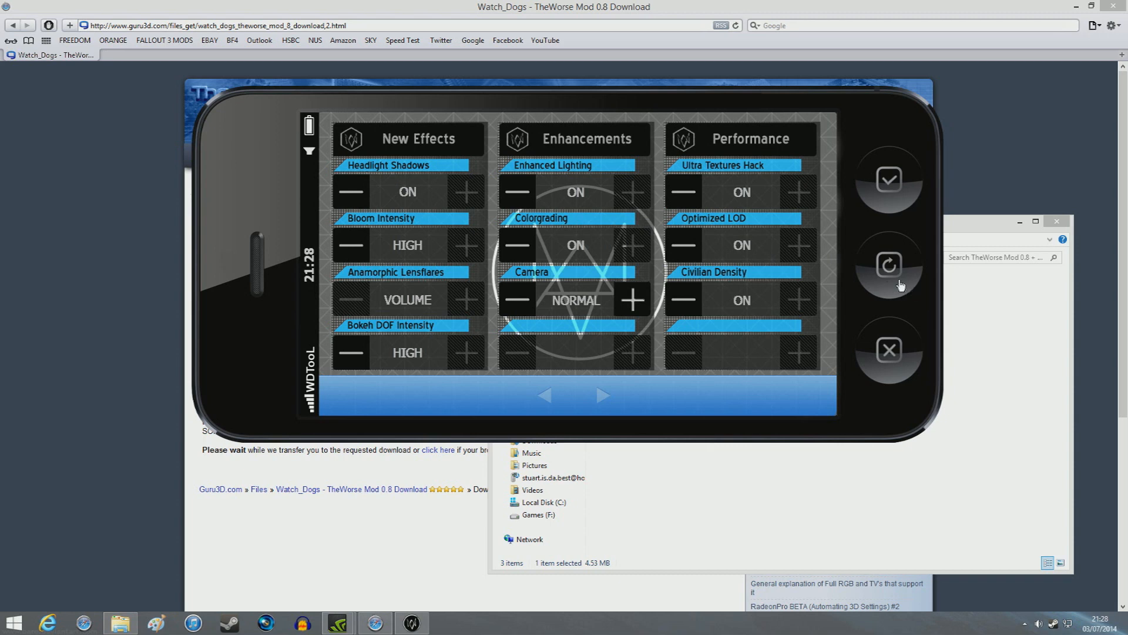
{"action": "mouse_move", "coordinate": [888, 264]}
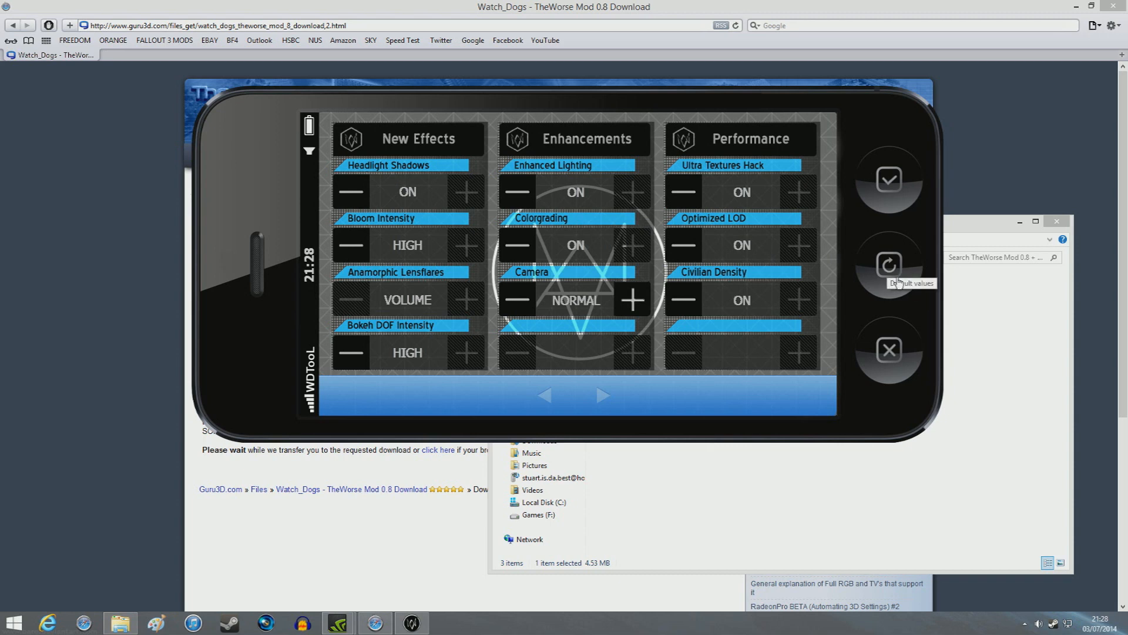
{"action": "mouse_move", "coordinate": [871, 276]}
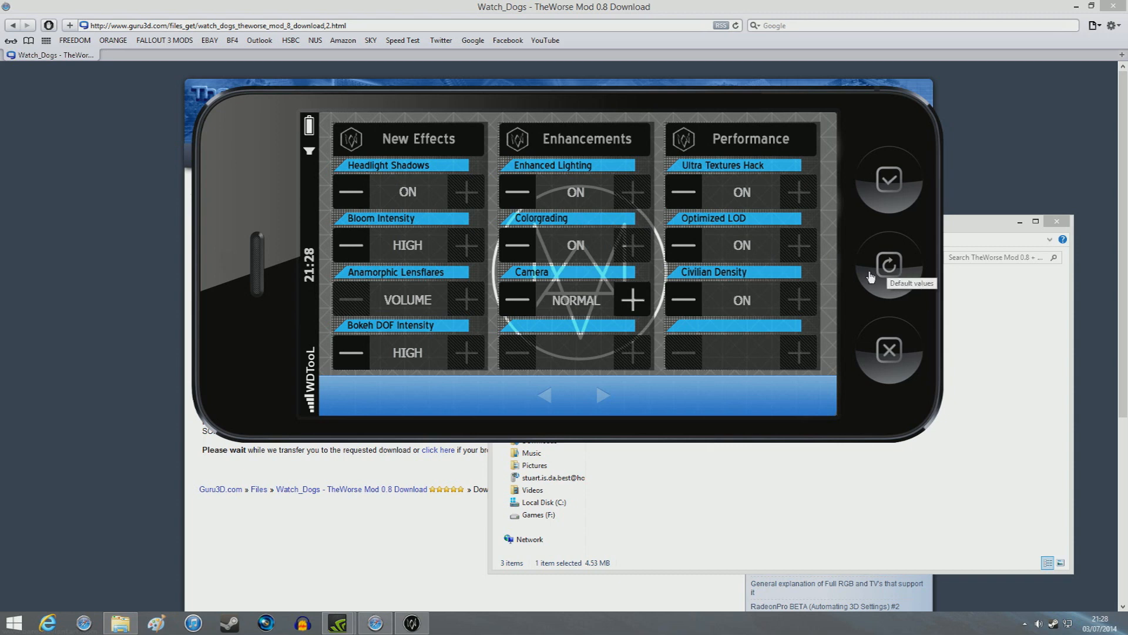
{"action": "mouse_move", "coordinate": [882, 289]}
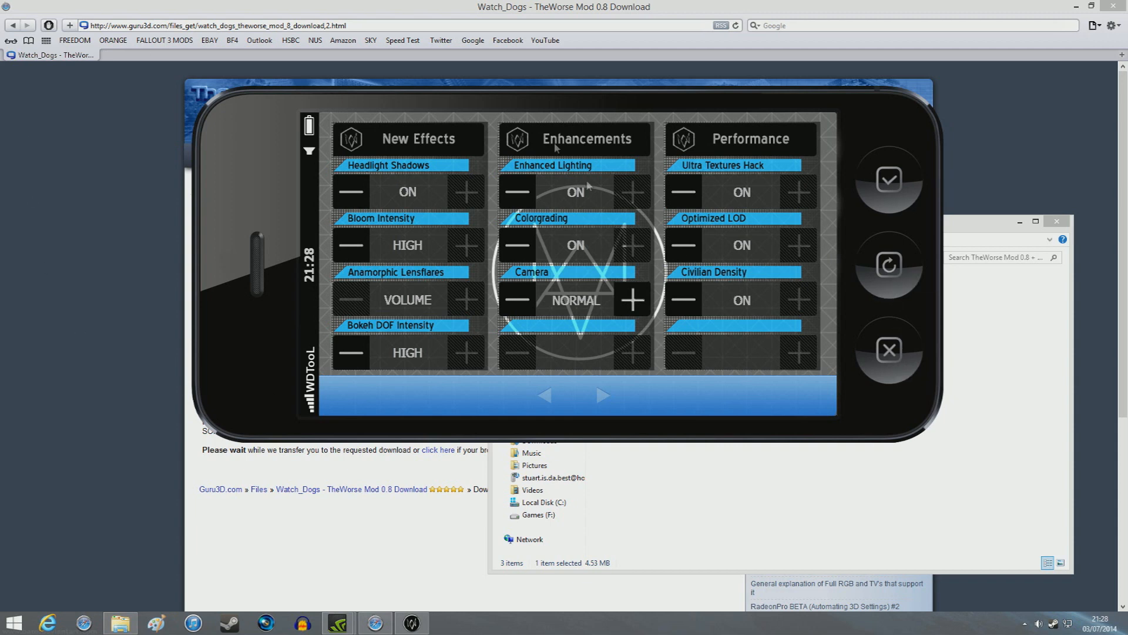
{"action": "mouse_move", "coordinate": [904, 366]}
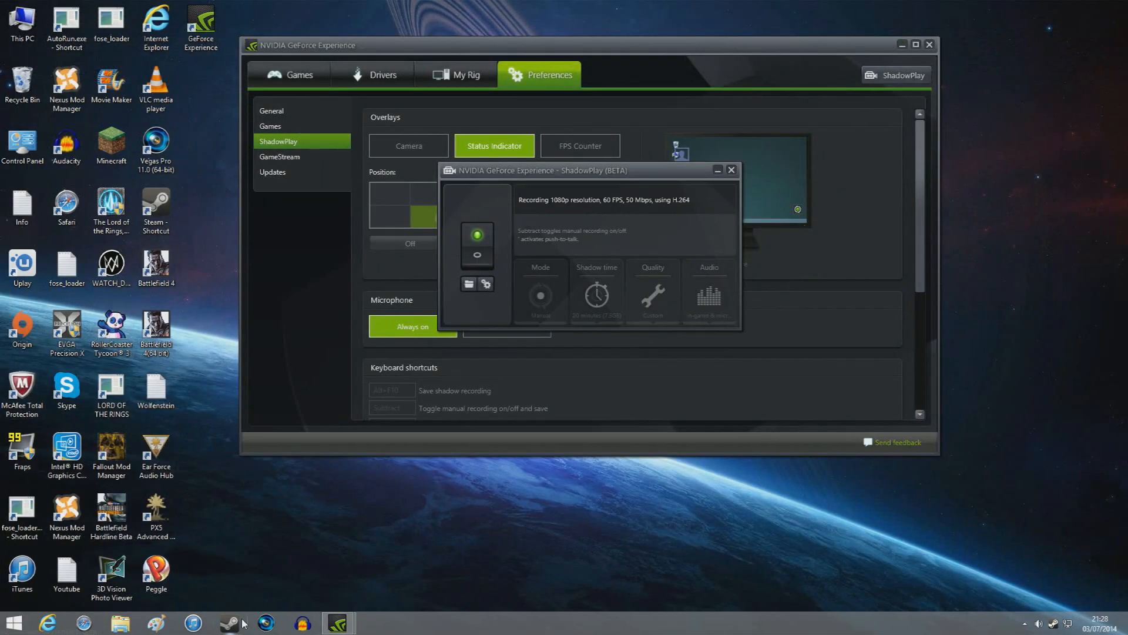
{"action": "mouse_move", "coordinate": [22, 327]}
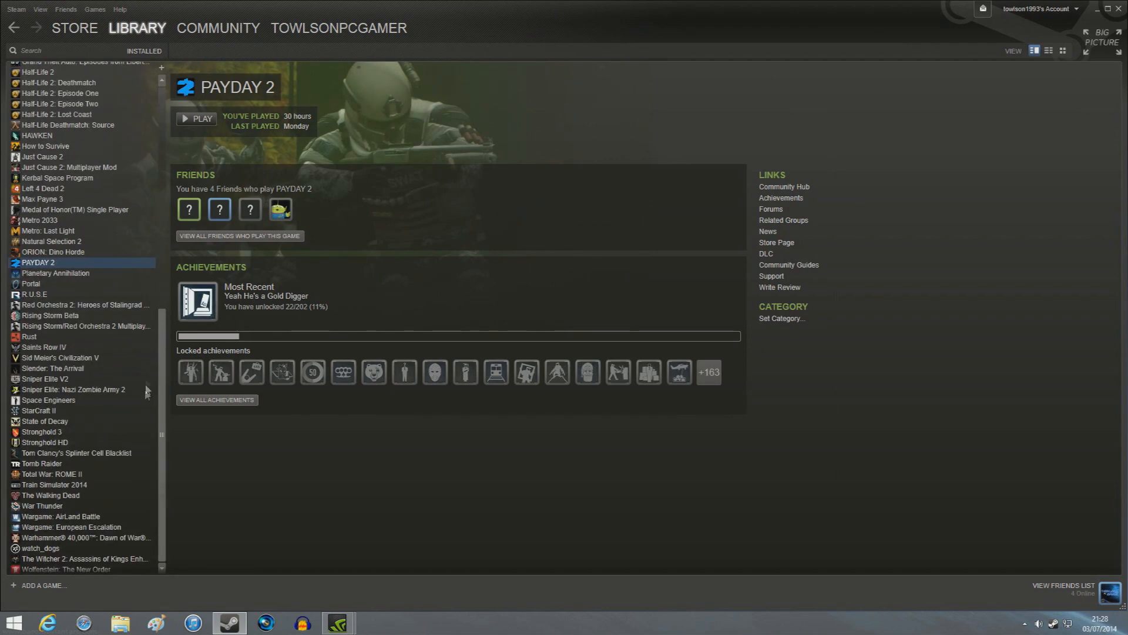
- Select the watch_dogs shortcut in the Steam library and launch it
{"action": "left_click", "coordinate": [41, 548]}
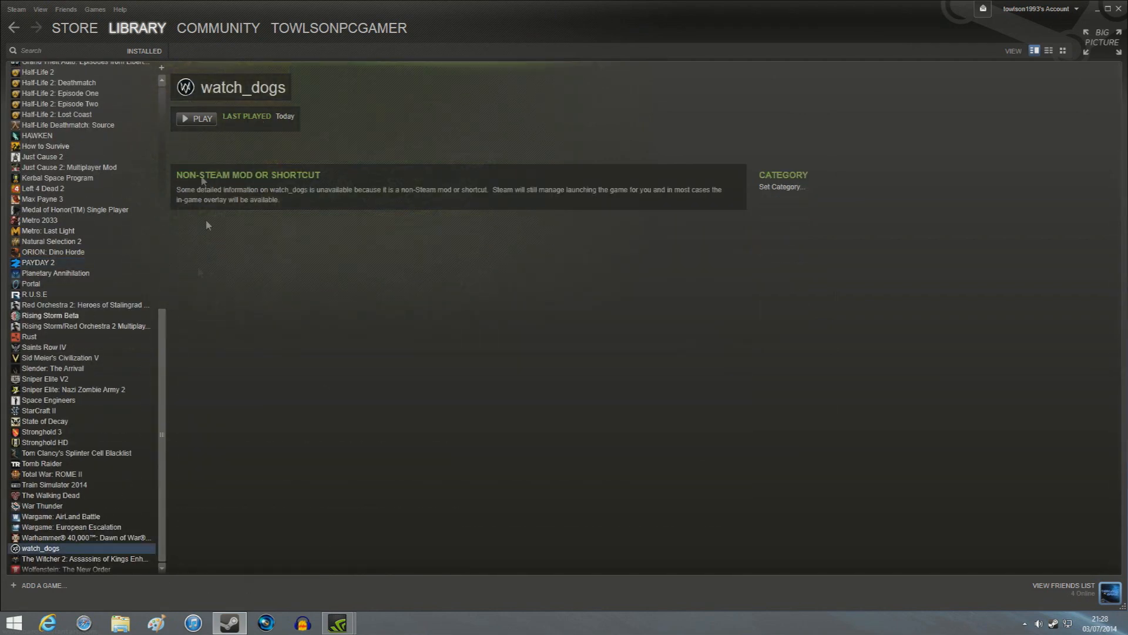
{"action": "mouse_move", "coordinate": [171, 334]}
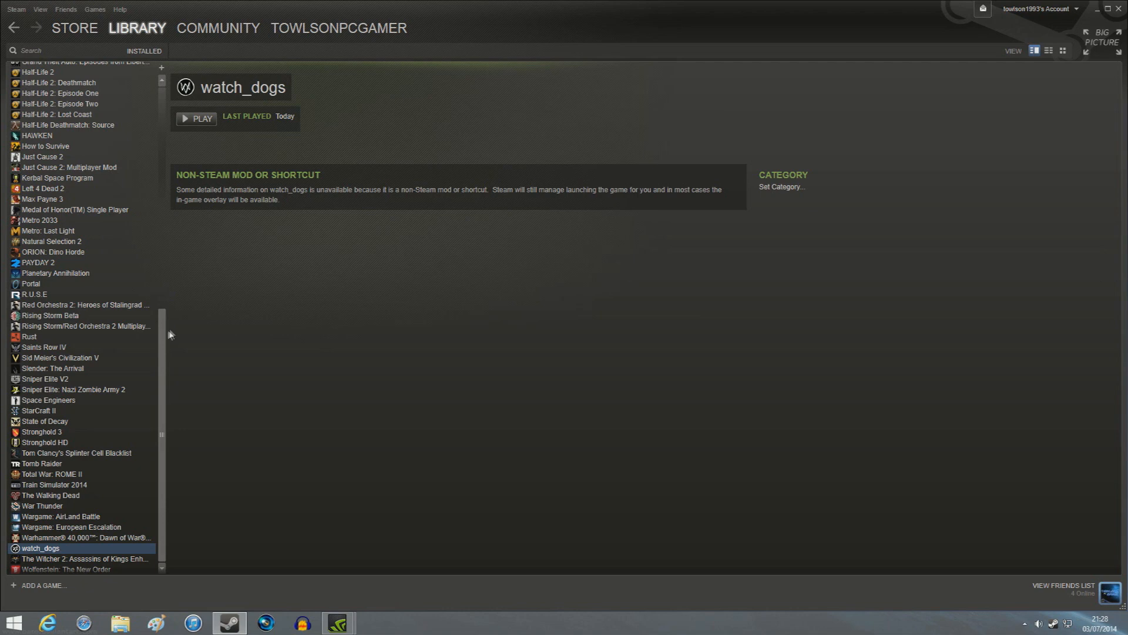
{"action": "mouse_move", "coordinate": [427, 77]}
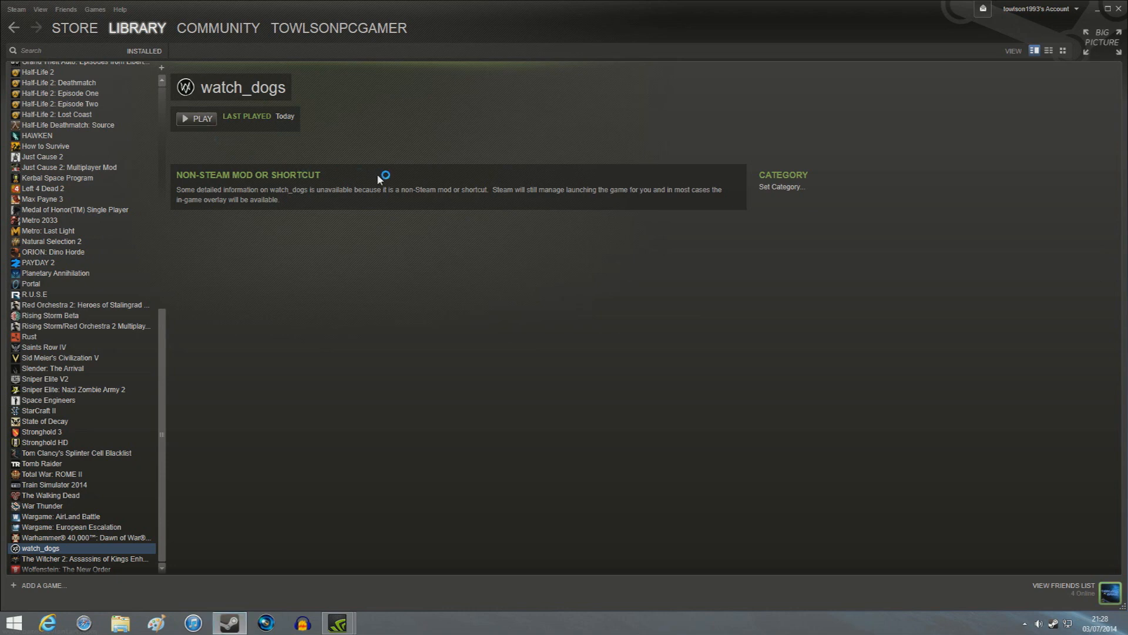
{"action": "left_click", "coordinate": [199, 118]}
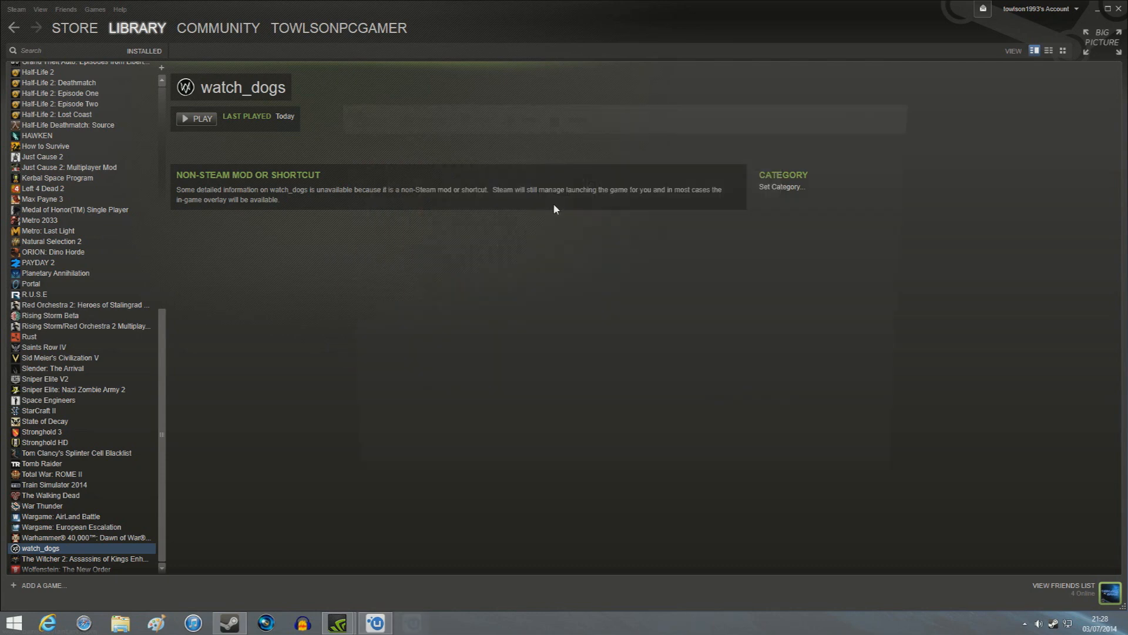
- Open the Watch Dogs tile in Uplay Favorites and press PLAY to reach the main menu
{"action": "left_click", "coordinate": [195, 118]}
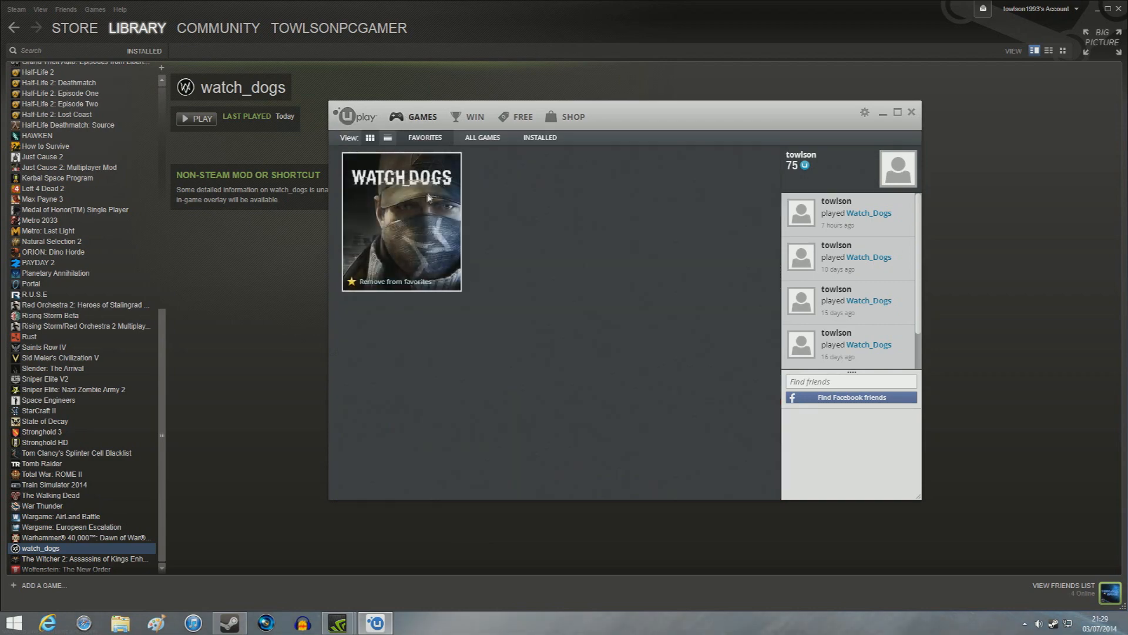
{"action": "left_click", "coordinate": [400, 221]}
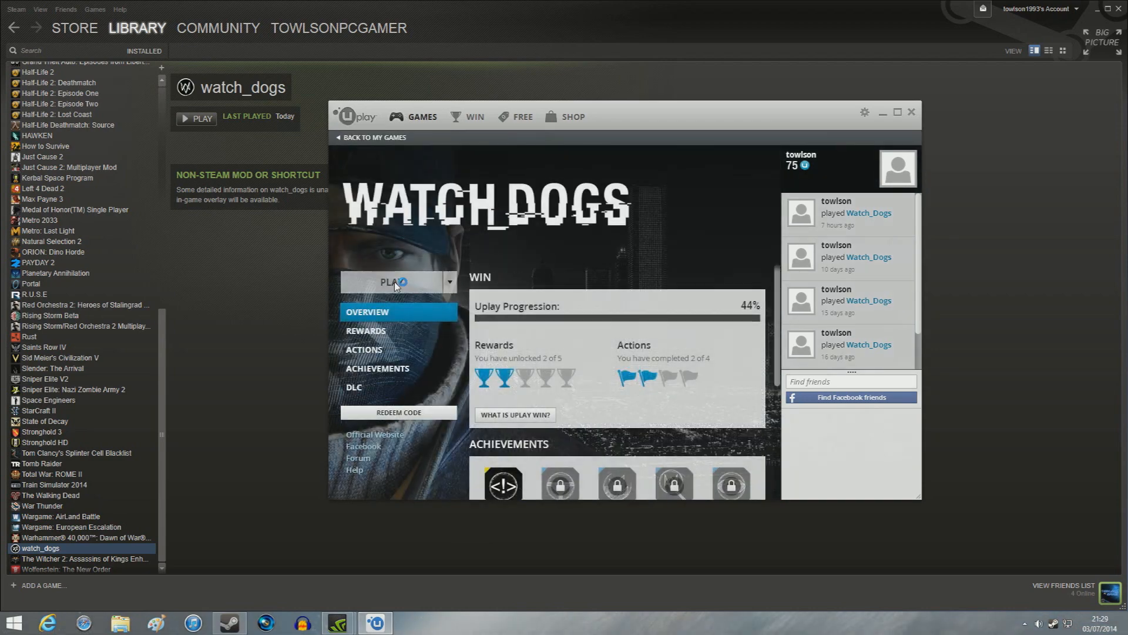
{"action": "left_click", "coordinate": [391, 282]}
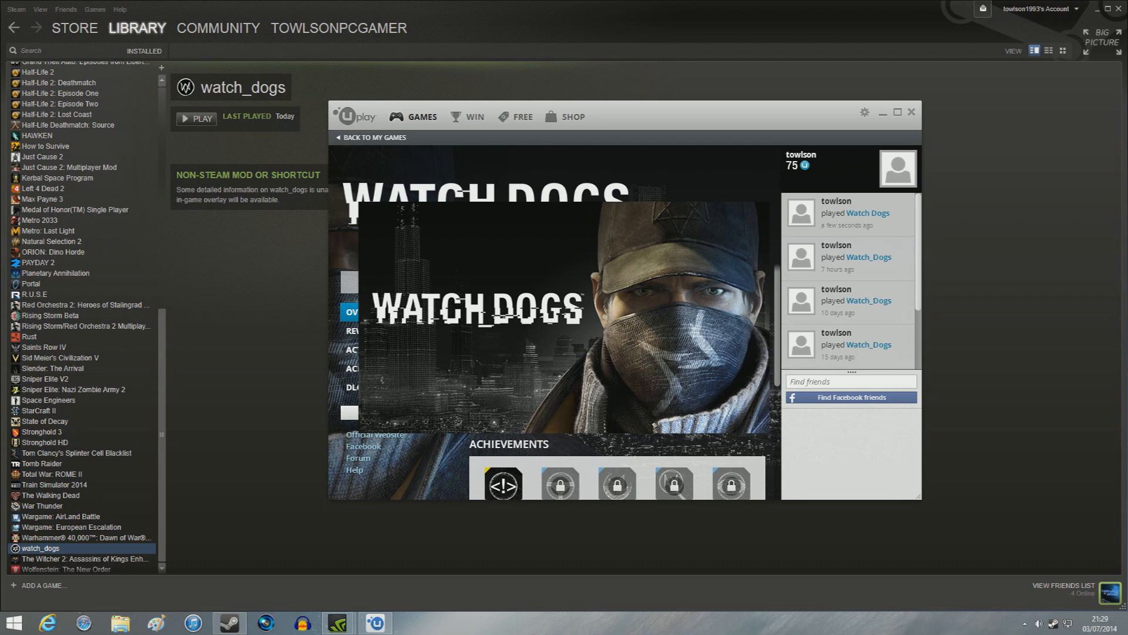
{"action": "left_click", "coordinate": [195, 119]}
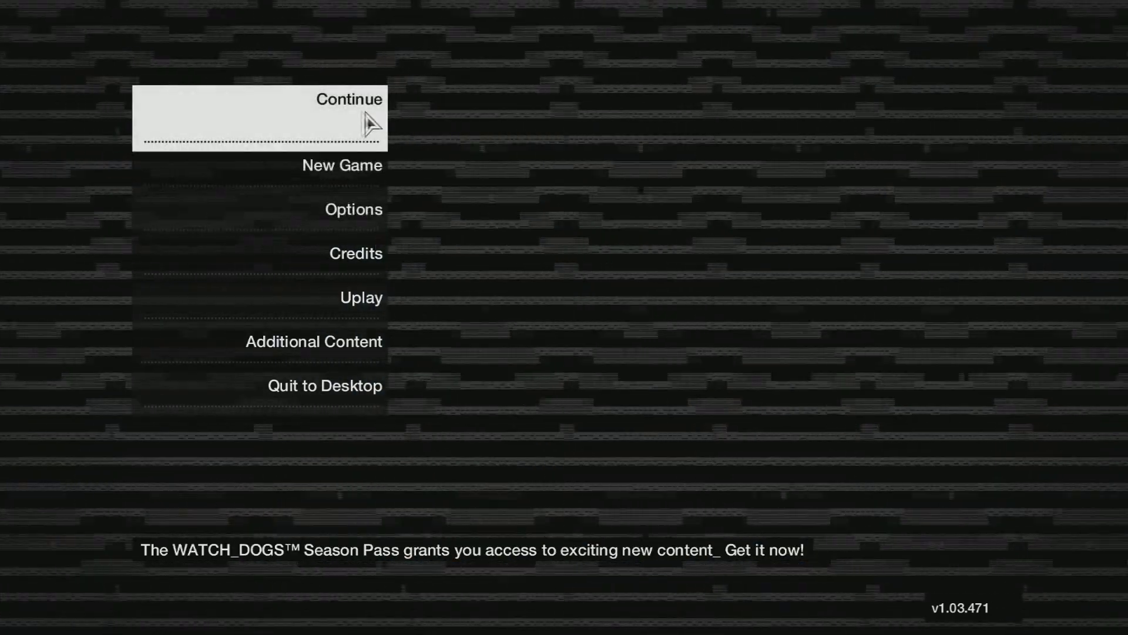
{"action": "left_click", "coordinate": [355, 253]}
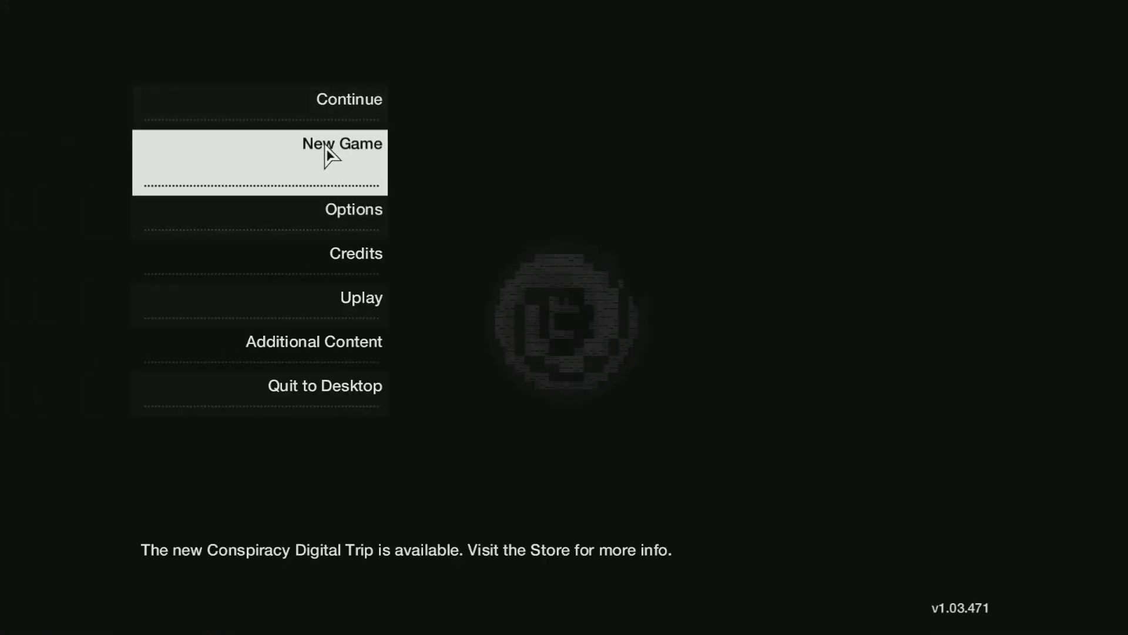
{"action": "left_click", "coordinate": [354, 209]}
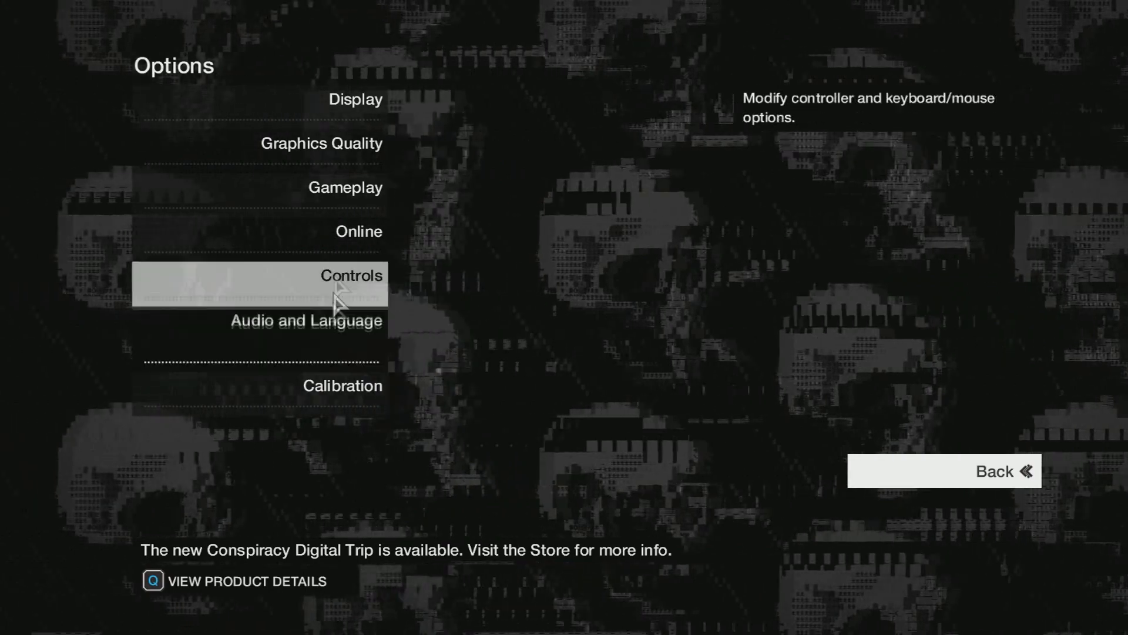
{"action": "left_click", "coordinate": [321, 143]}
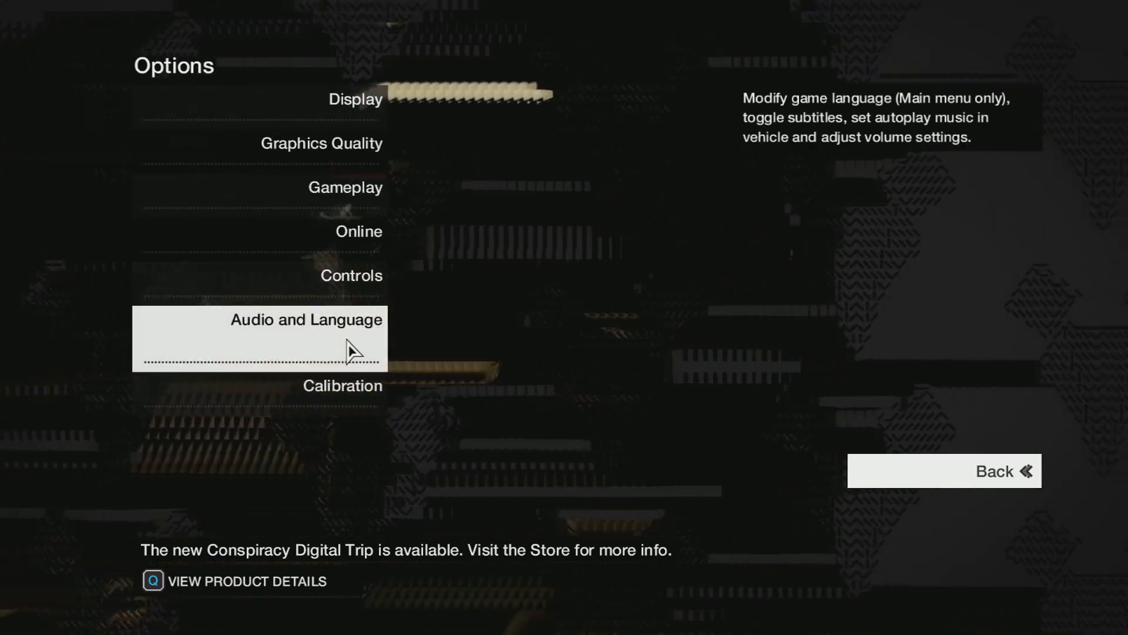
{"action": "left_click", "coordinate": [305, 319]}
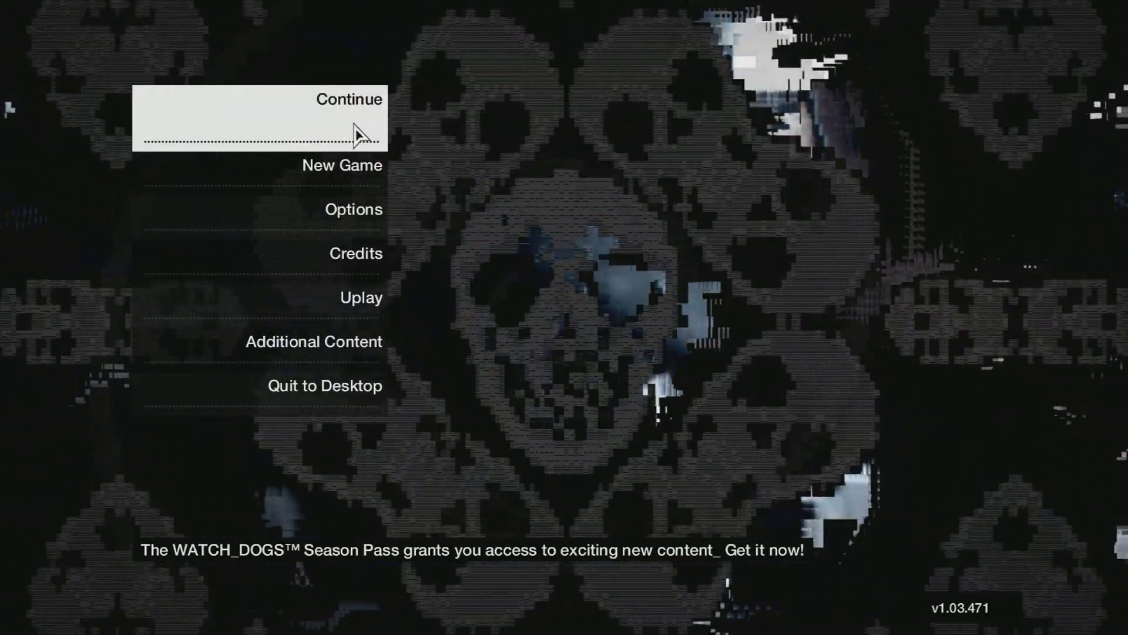
- Continue the saved game and run Aiden along the pier using W
{"action": "left_click", "coordinate": [259, 118]}
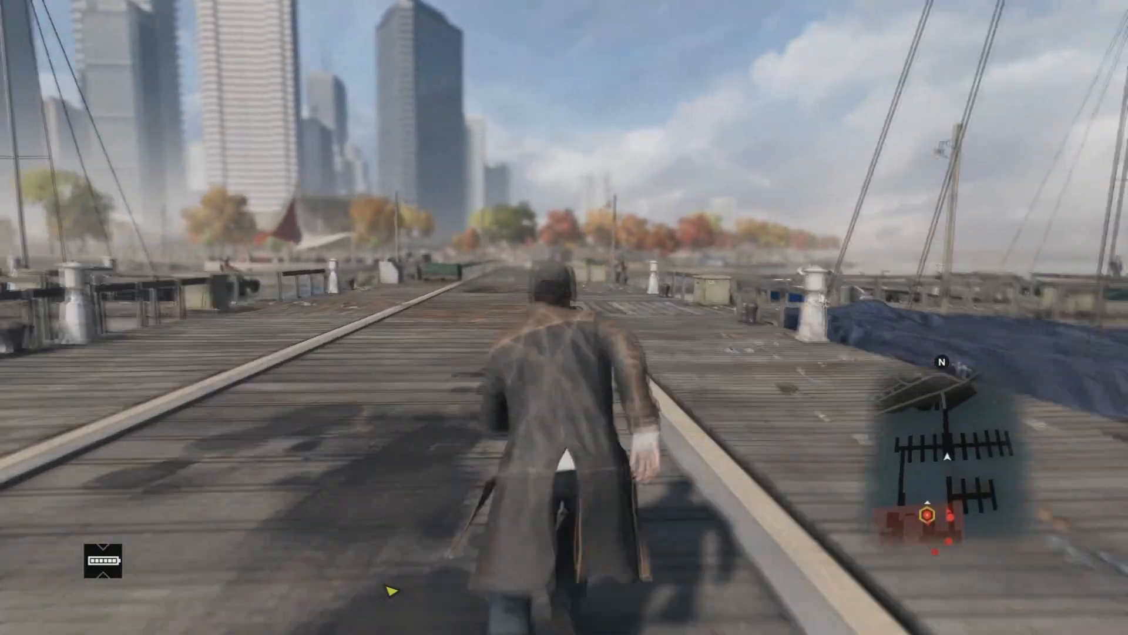
{"action": "key", "text": "w"}
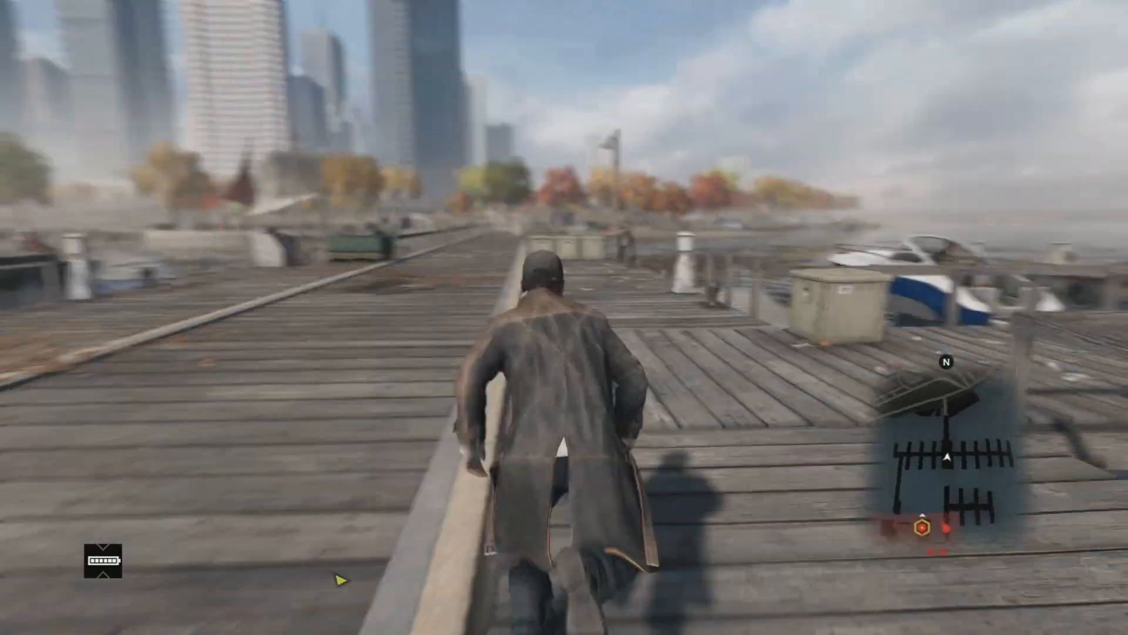